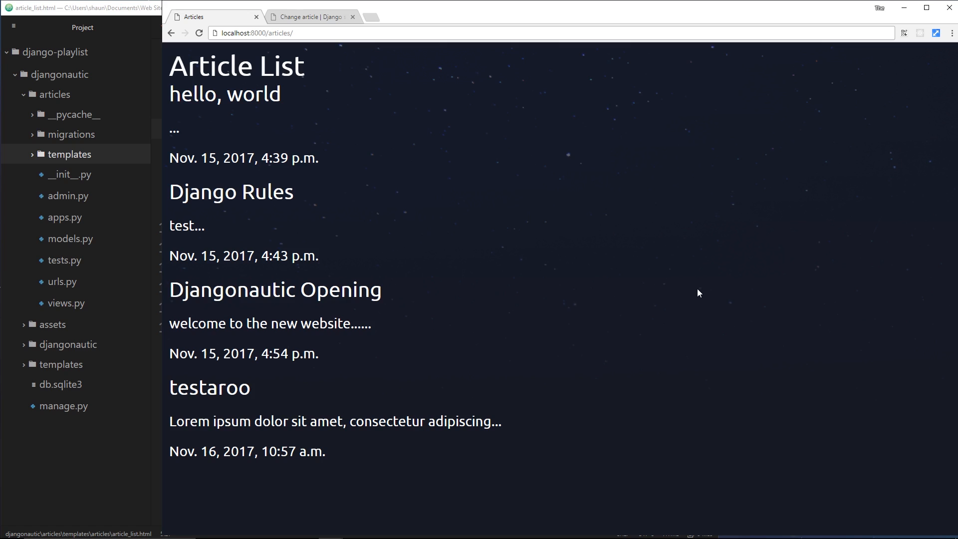
mouse_move(181, 142)
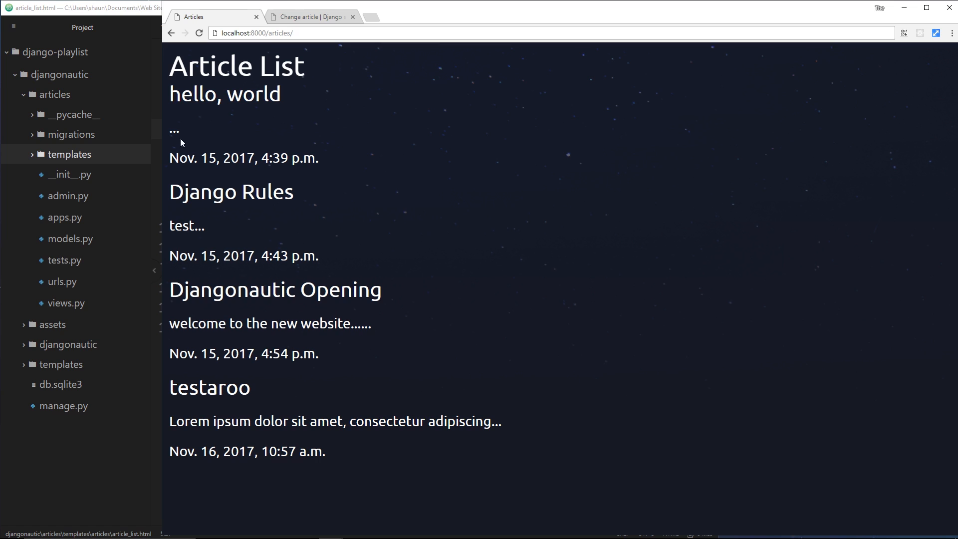
mouse_move(333, 185)
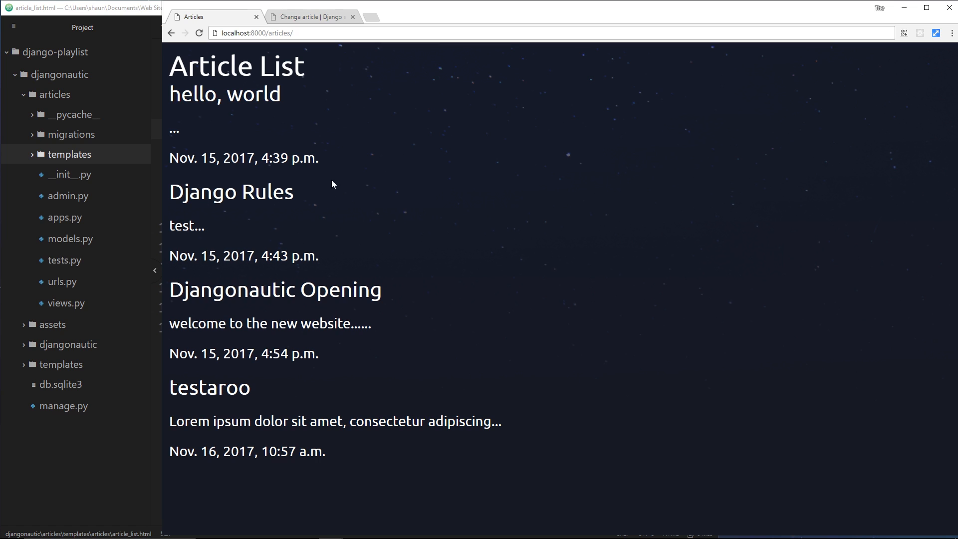
mouse_move(271, 205)
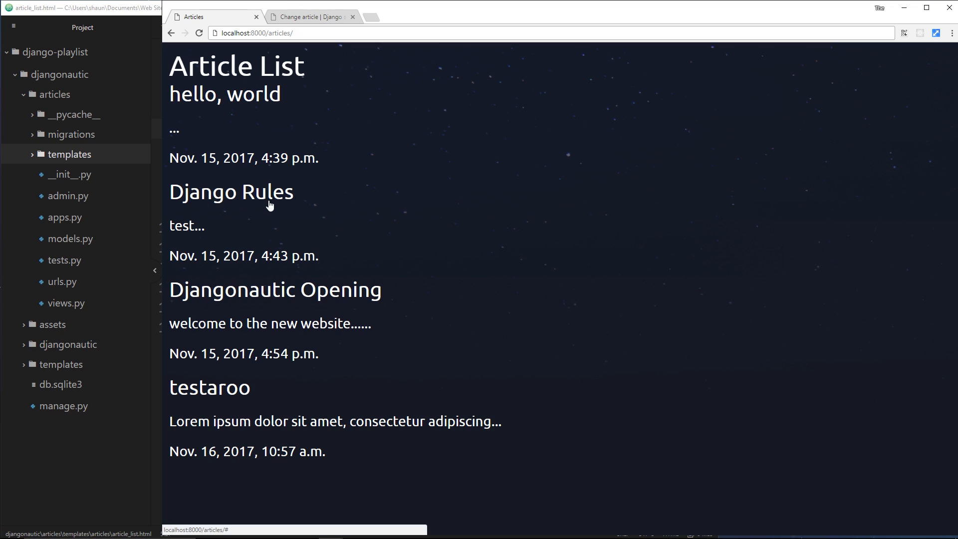
mouse_move(268, 187)
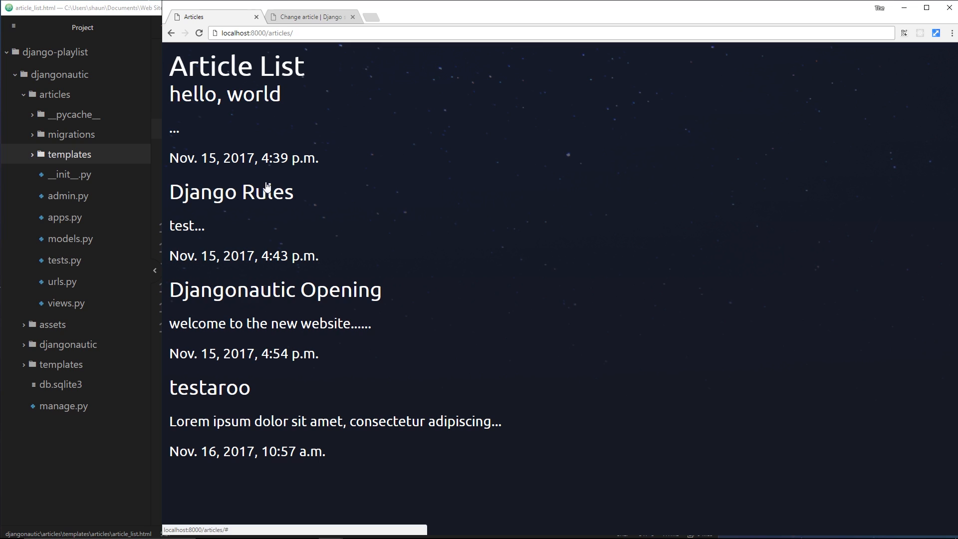
mouse_move(467, 231)
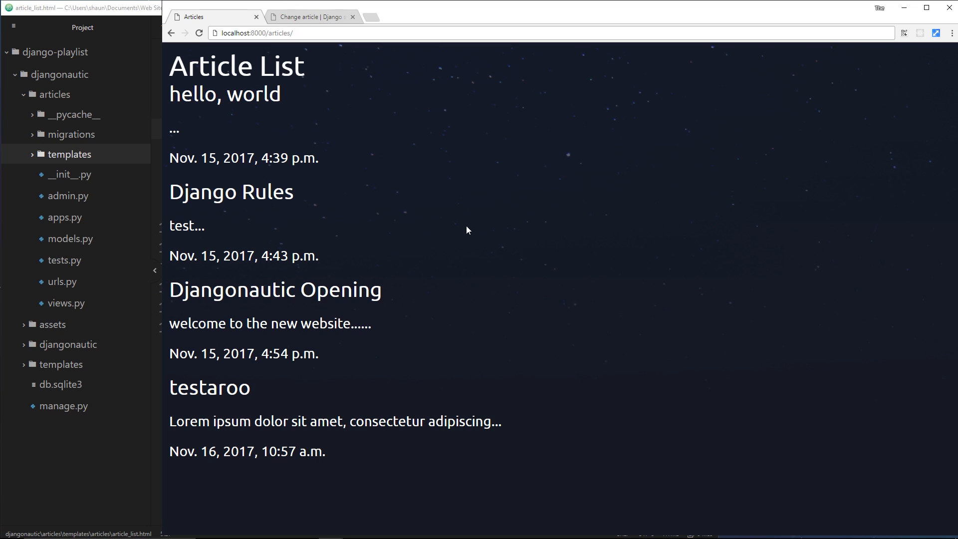
mouse_move(49, 286)
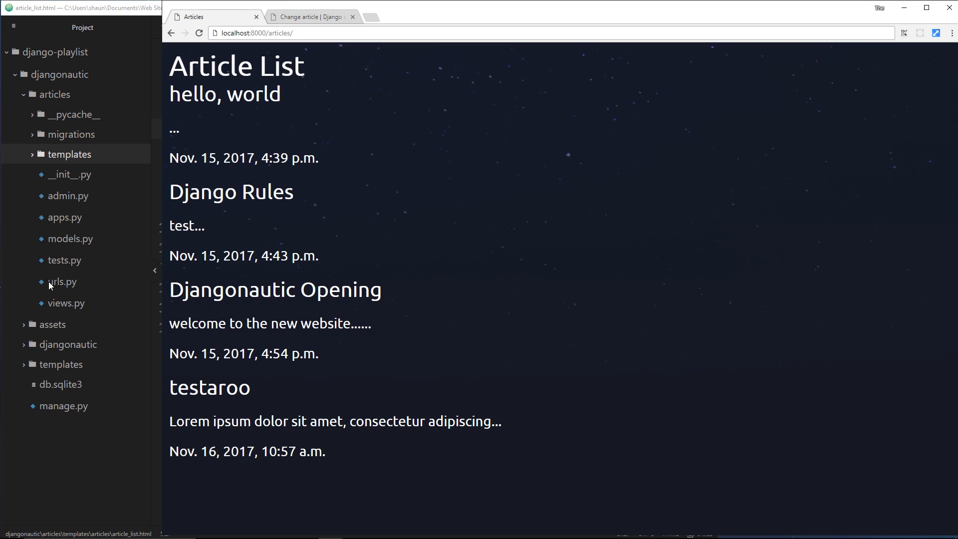
mouse_move(73, 290)
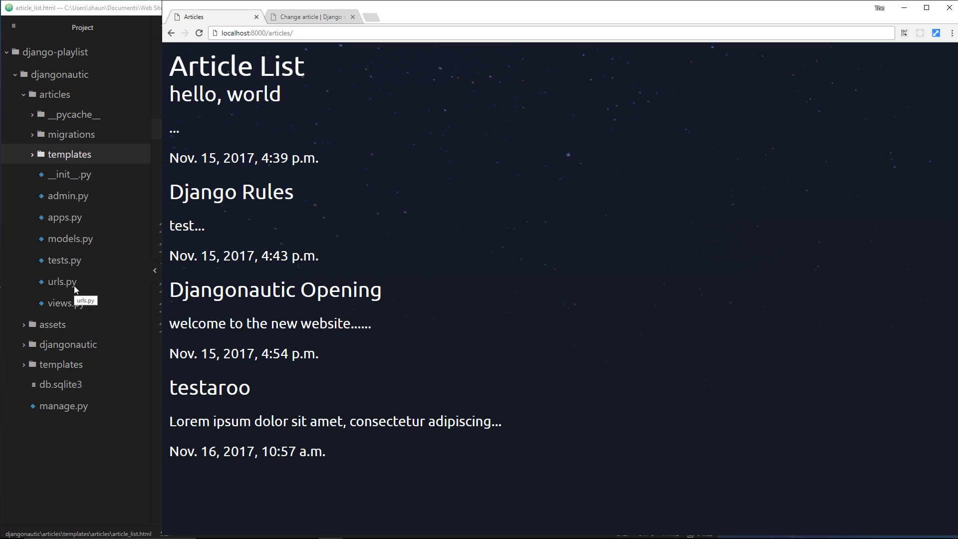
mouse_move(34, 103)
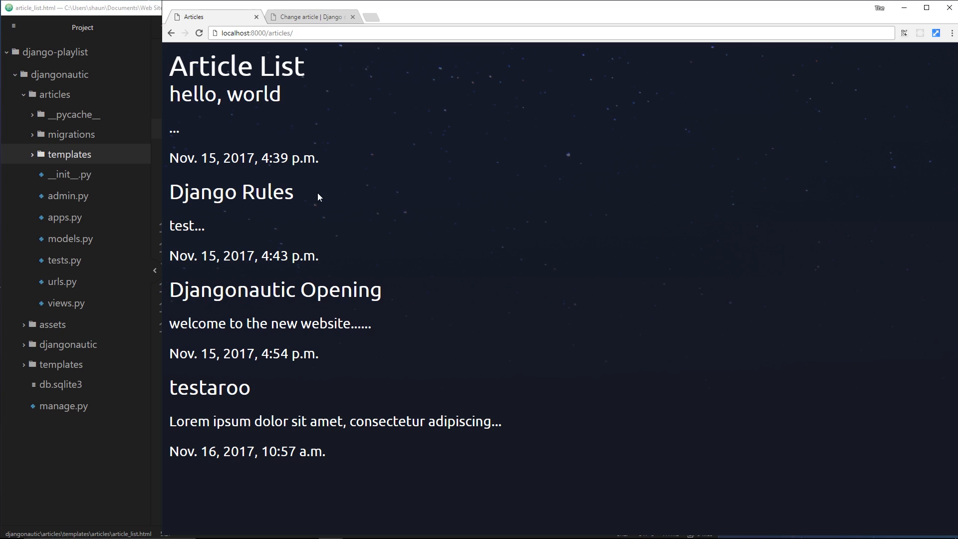
mouse_move(288, 198)
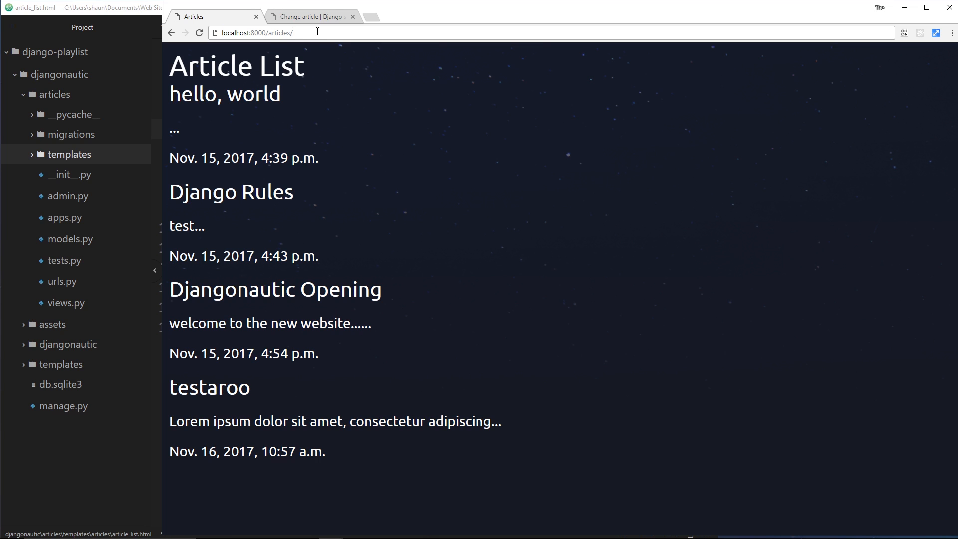
- Load localhost:8000/articles/django-rules/, which still shows the four-article list page
text(django-)
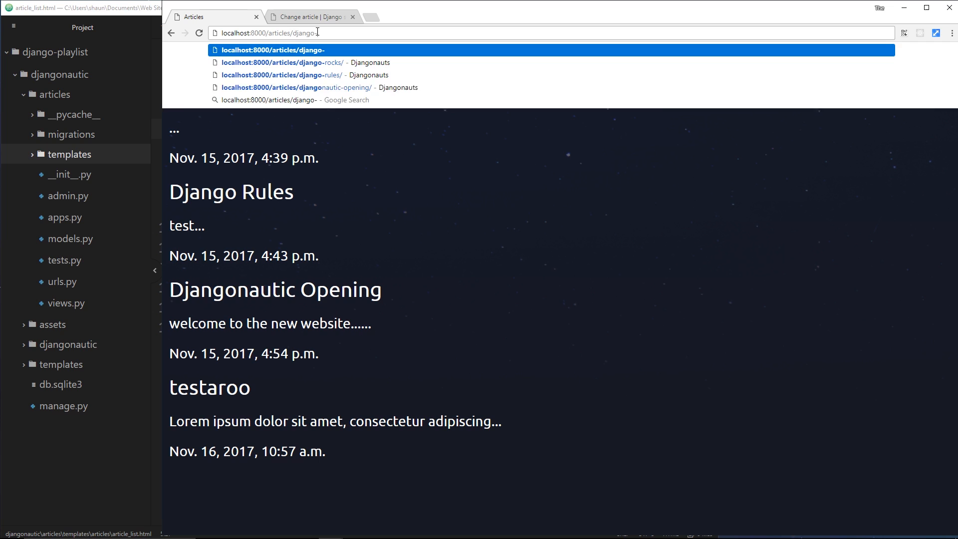
click(281, 75)
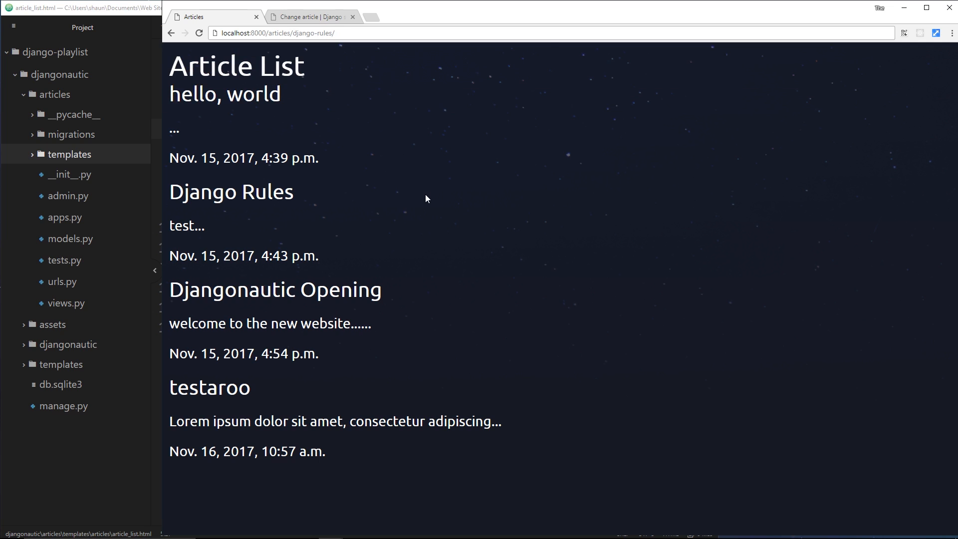
mouse_move(387, 162)
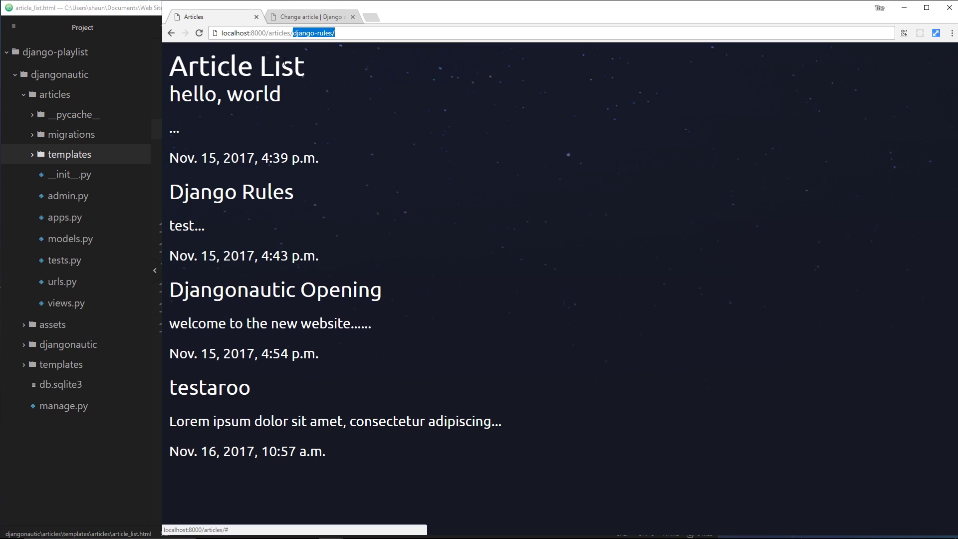
mouse_move(207, 313)
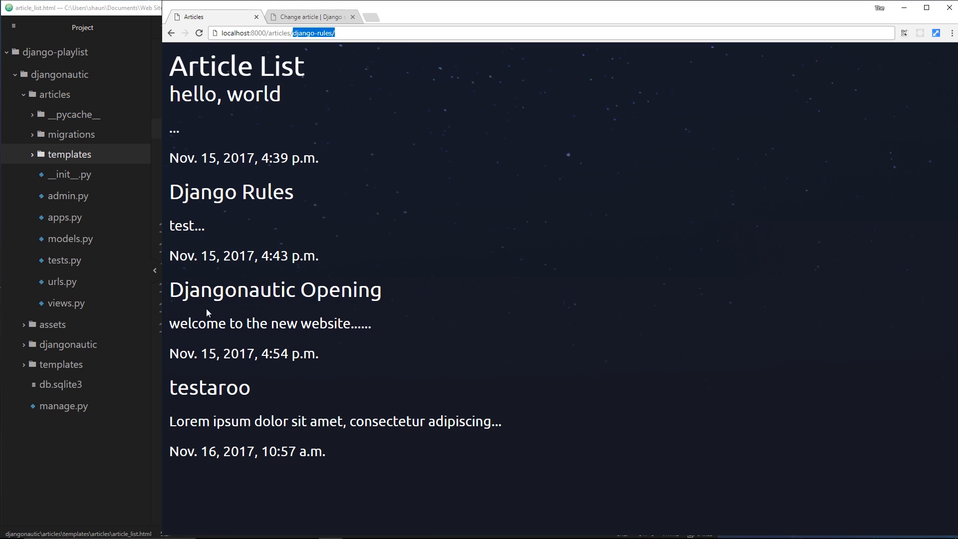
mouse_move(384, 297)
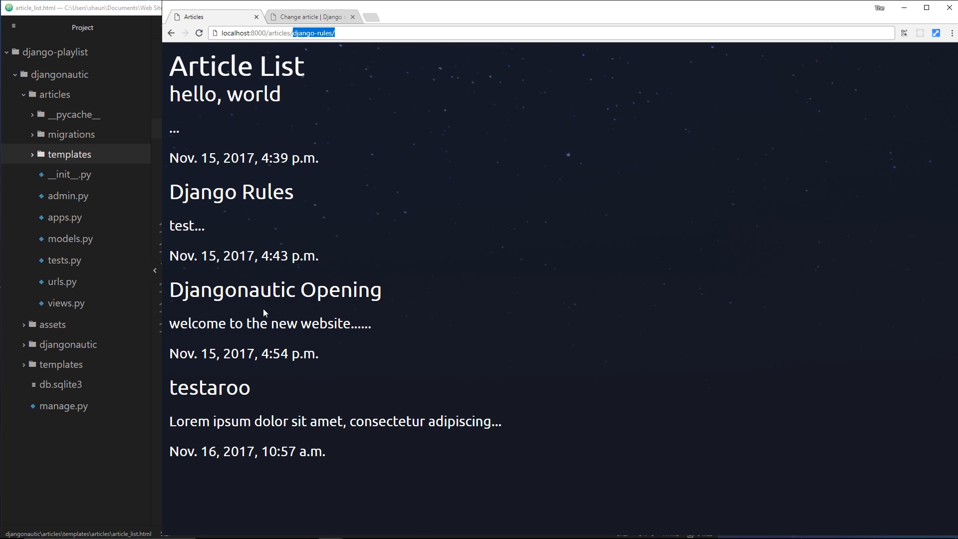
mouse_move(492, 197)
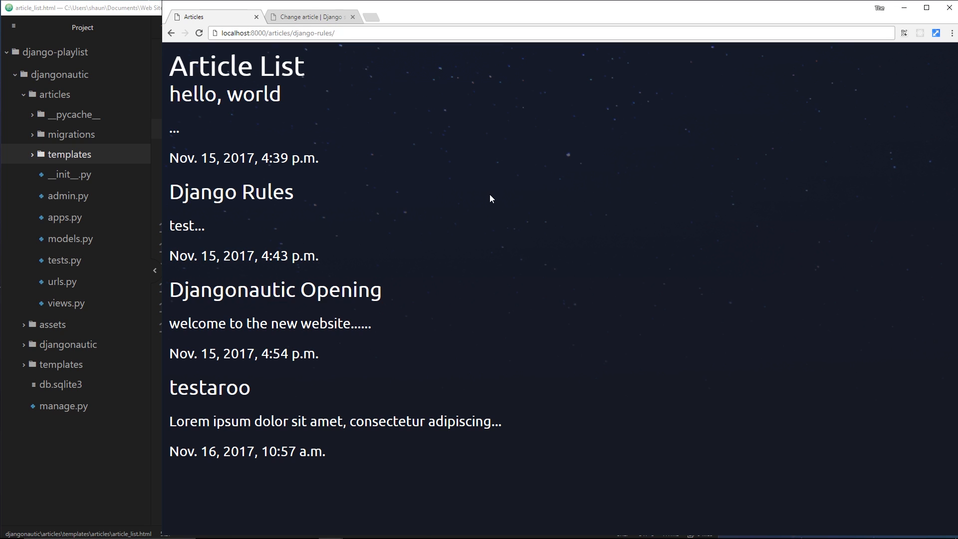
mouse_move(127, 262)
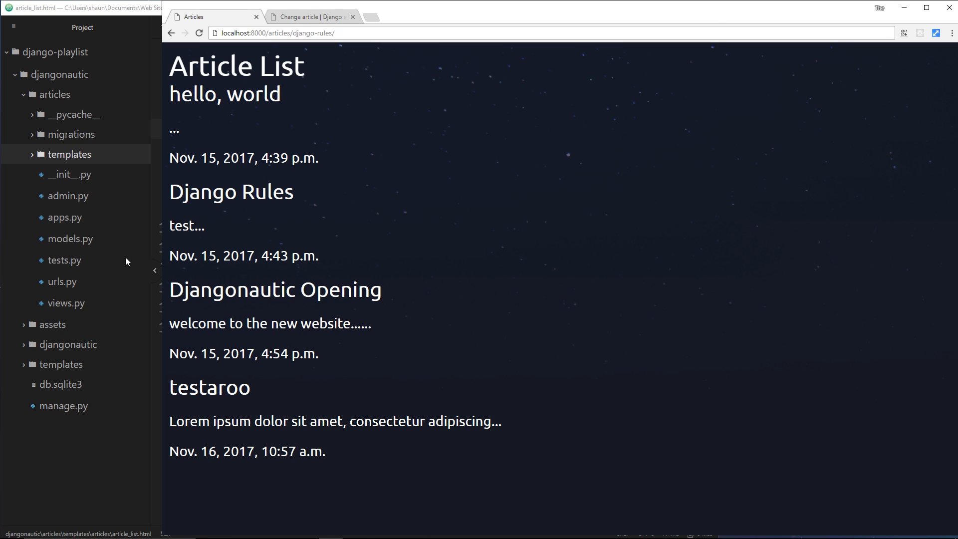
- Check the Django Rules article's slug django-rules in the admin change form, then bring up urls.py in Atom
click(70, 239)
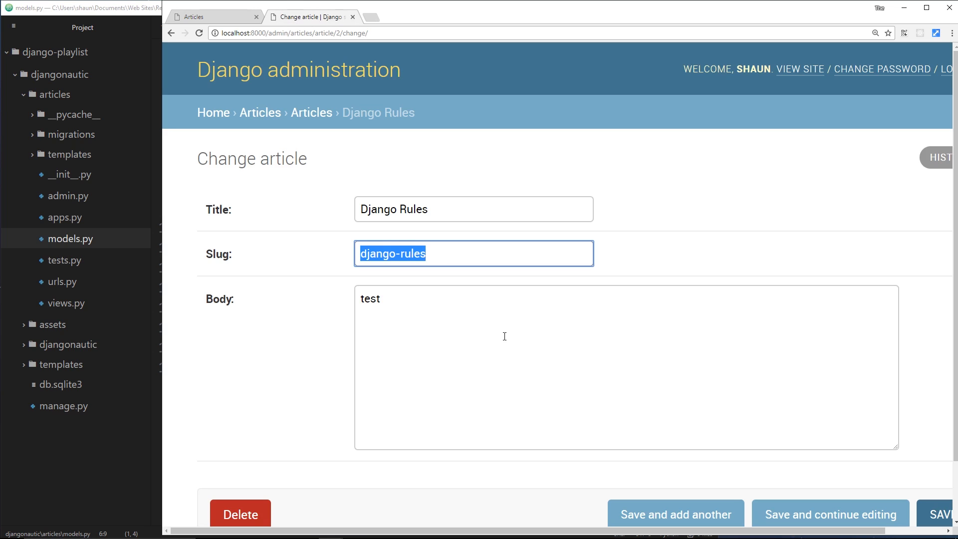
click(473, 209)
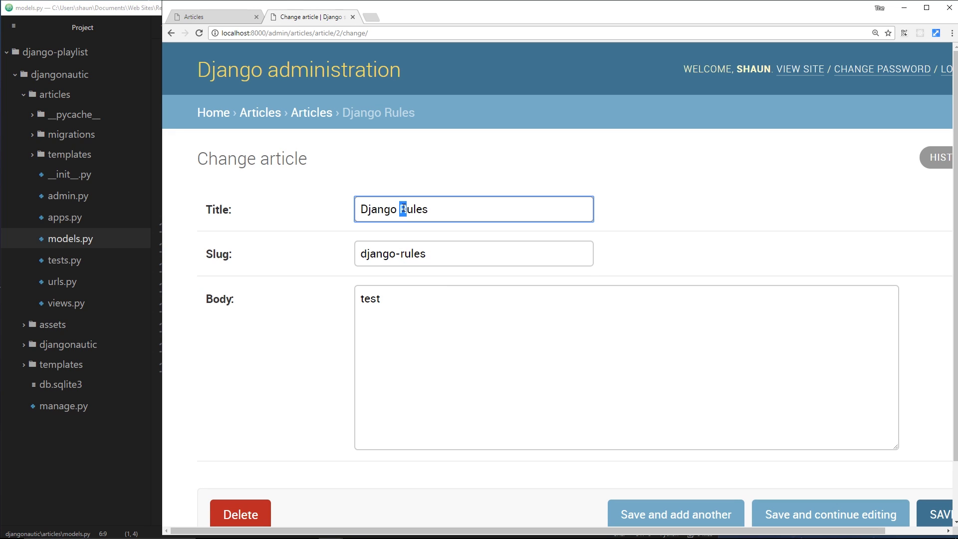
click(473, 253)
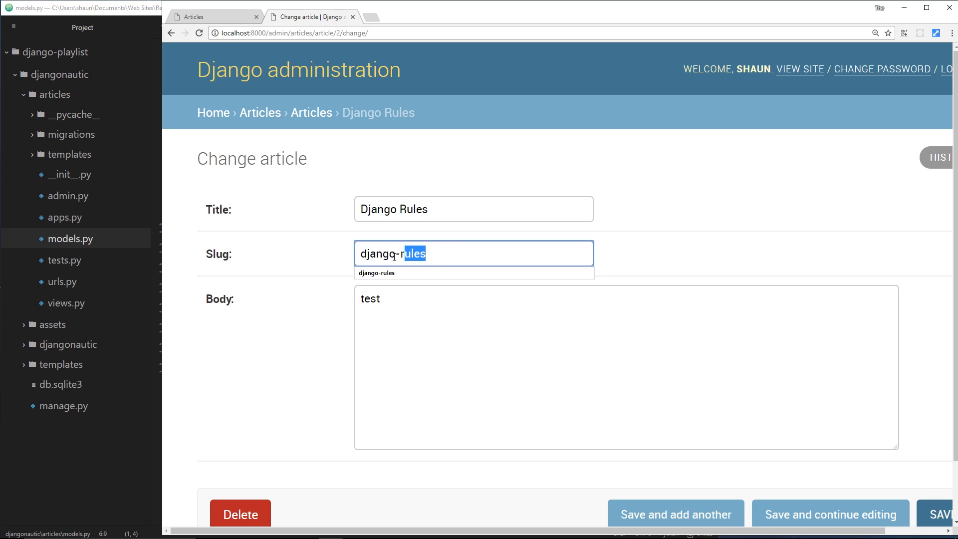
key(ctrl+a)
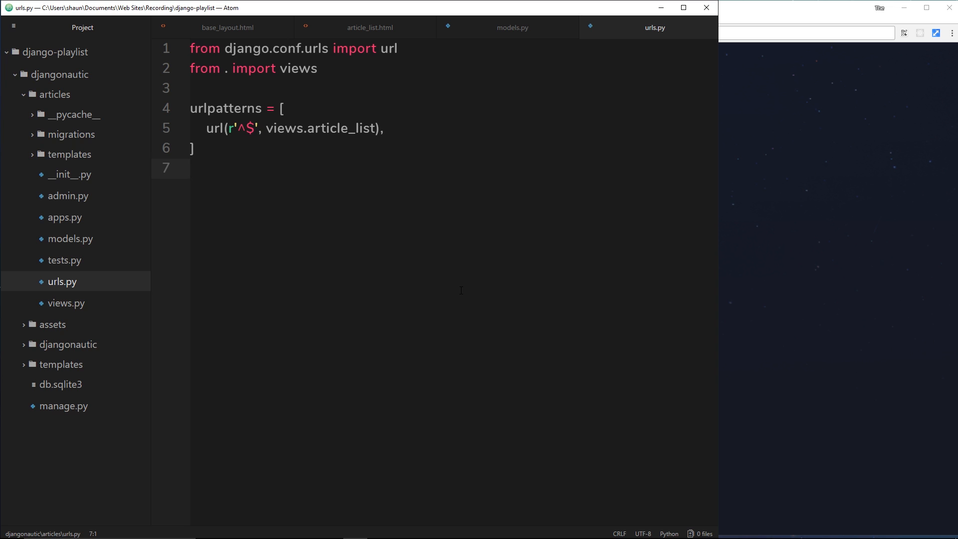
- Add url(r'', views.article_detail), as a second urlpatterns entry after article_list
click(191, 167)
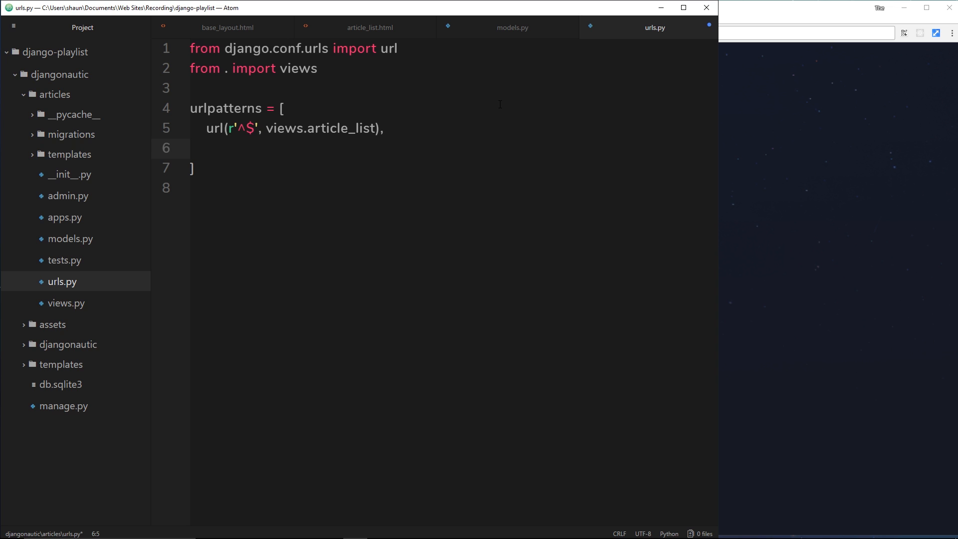
text(url()
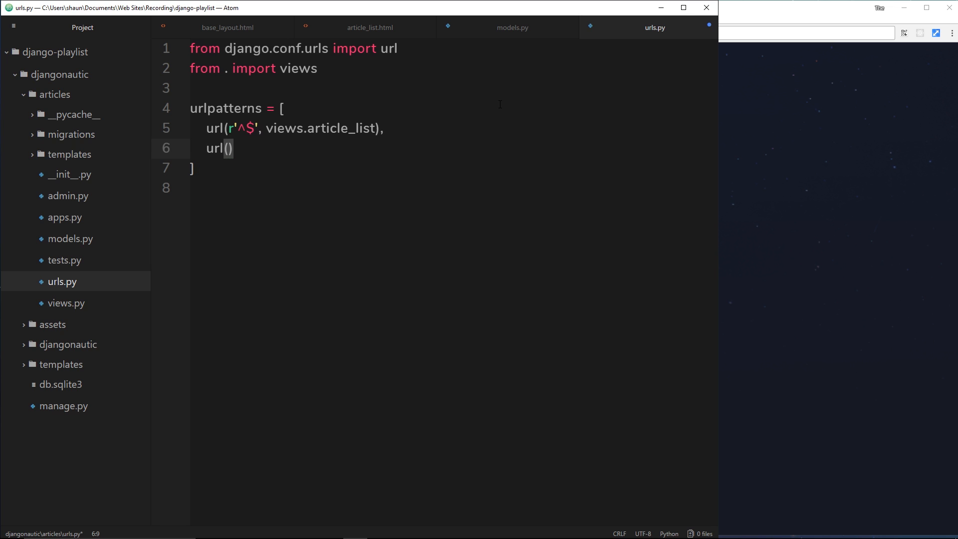
text(r')
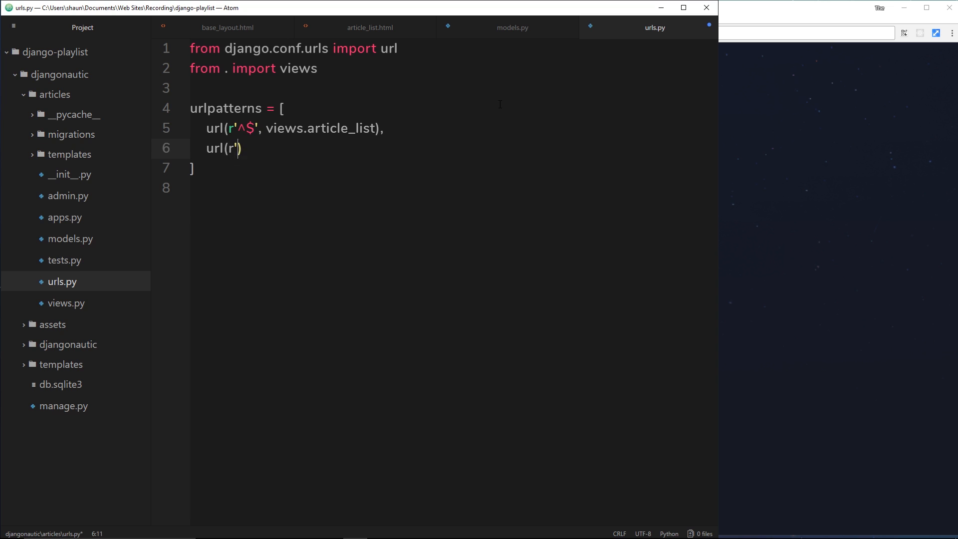
text(')
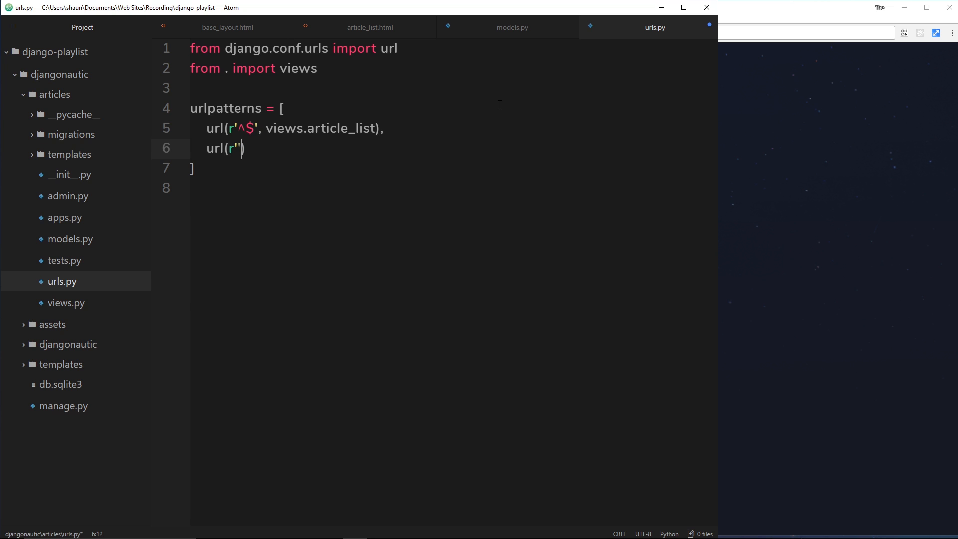
text(, v)
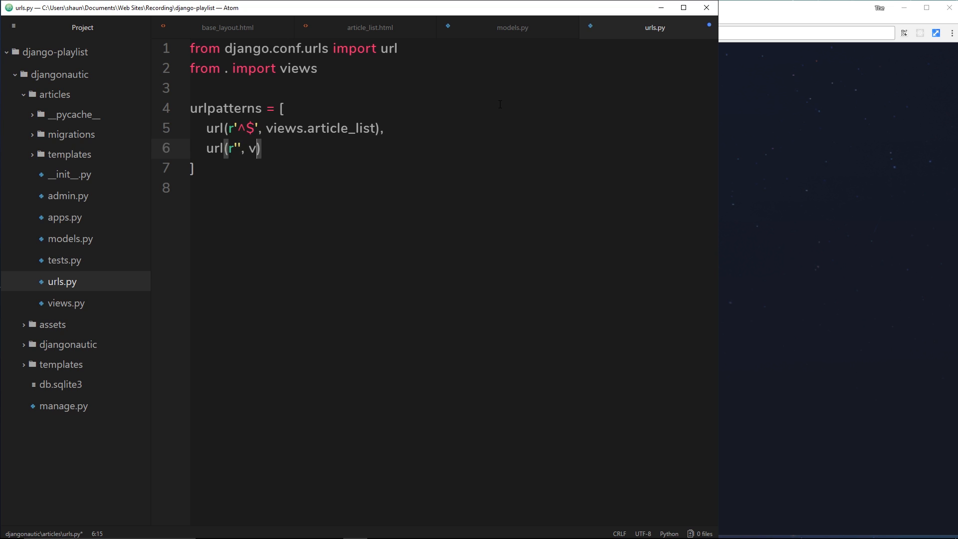
text(iews.a)
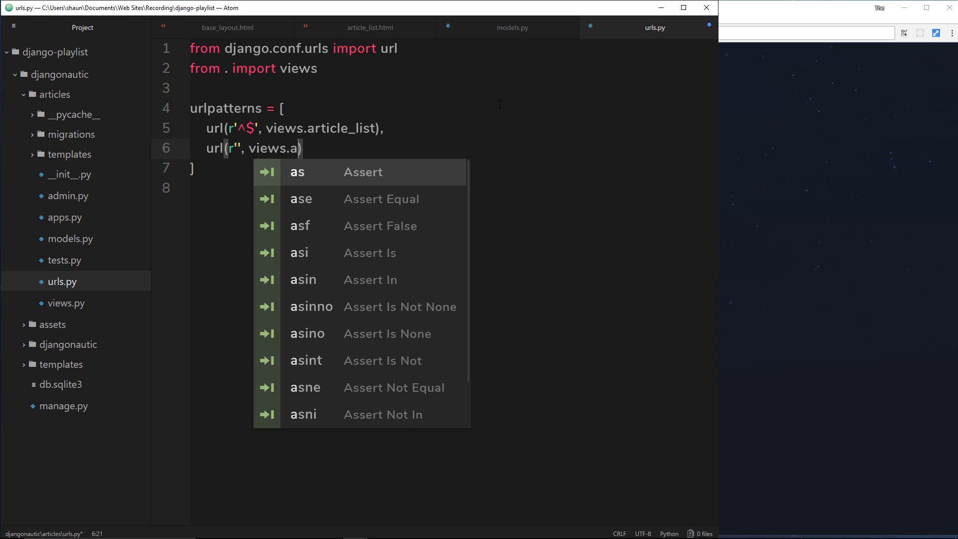
text(rticle_detail)
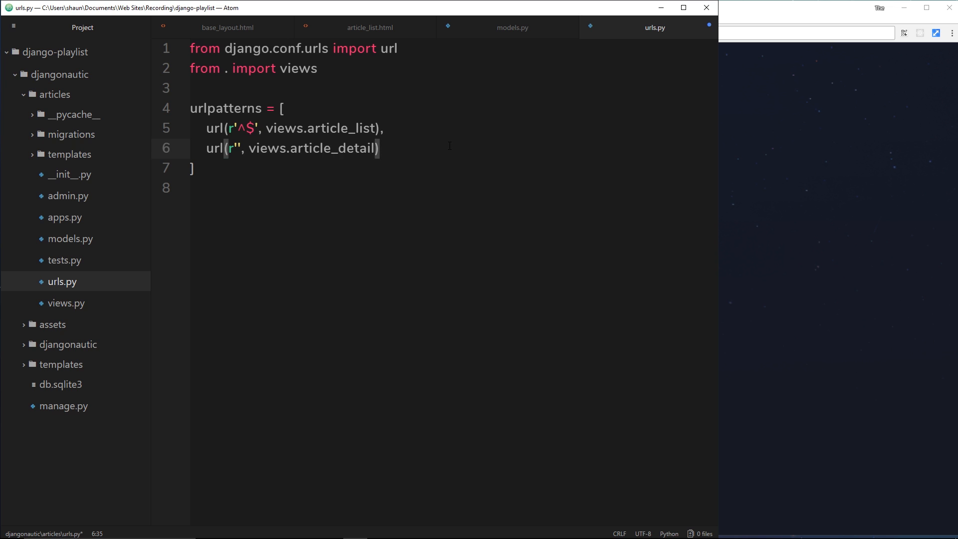
text(,)
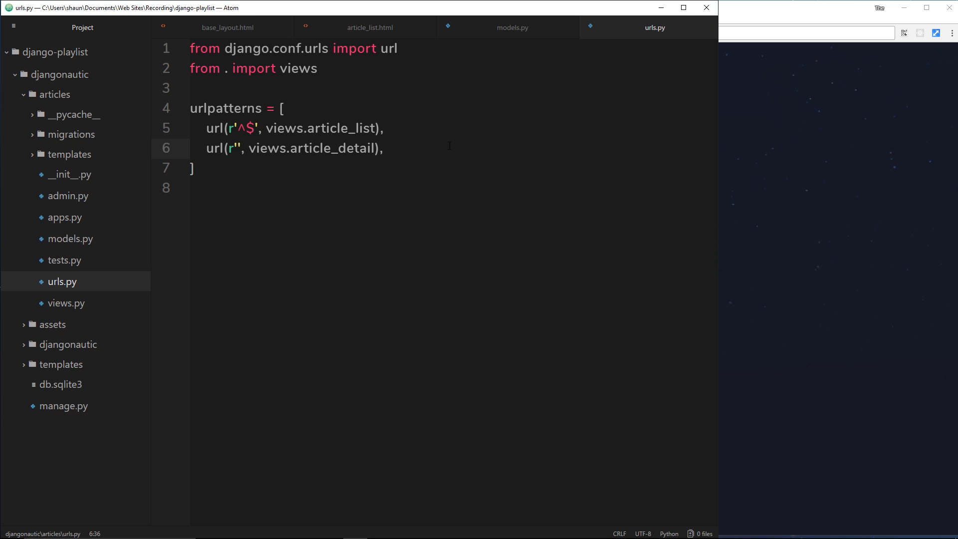
- In views.py define def article_details(request): returning HttpResponse below article_list
click(66, 304)
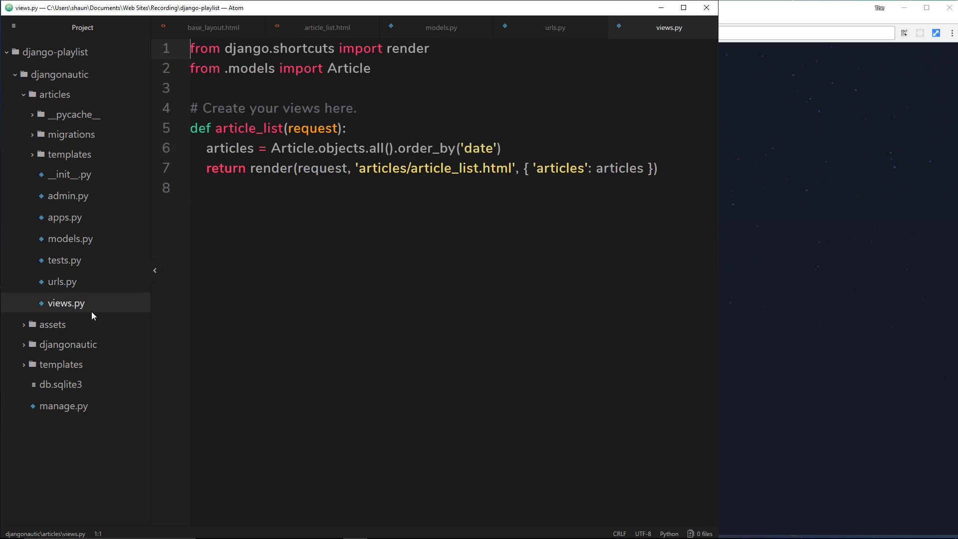
click(657, 168)
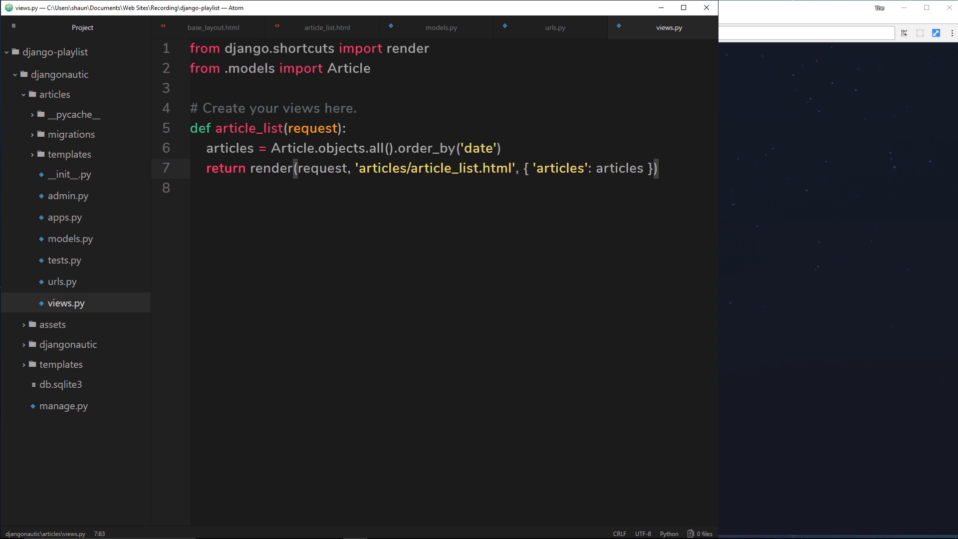
key(Enter)
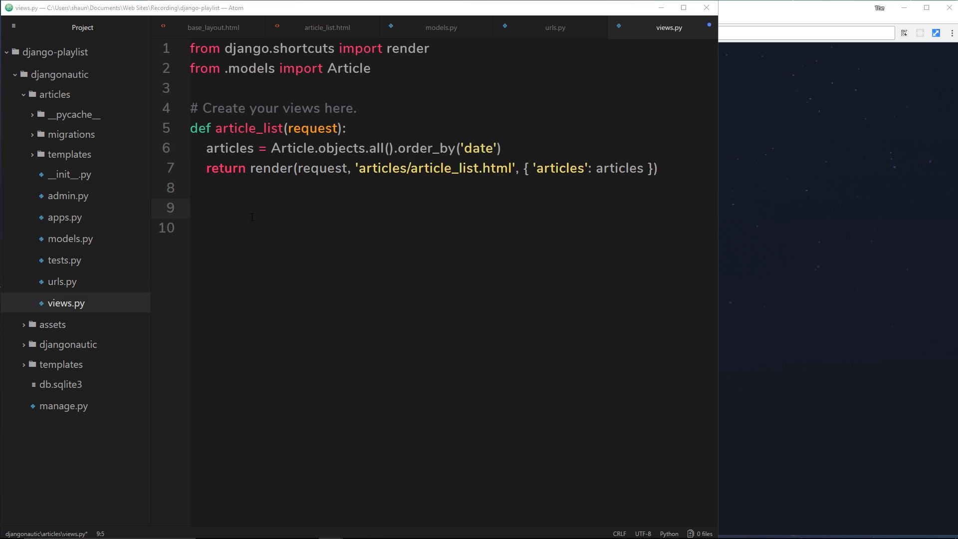
text(def article)
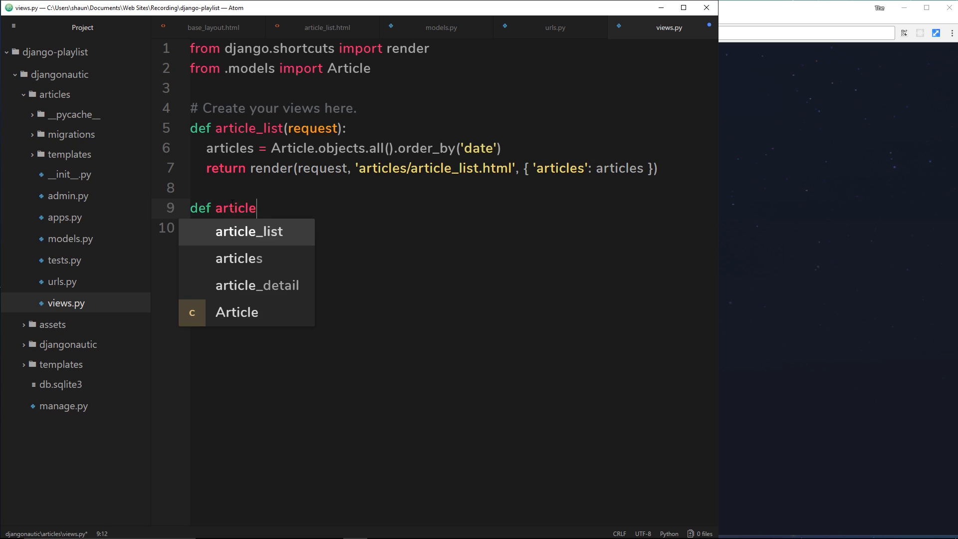
text(_details()
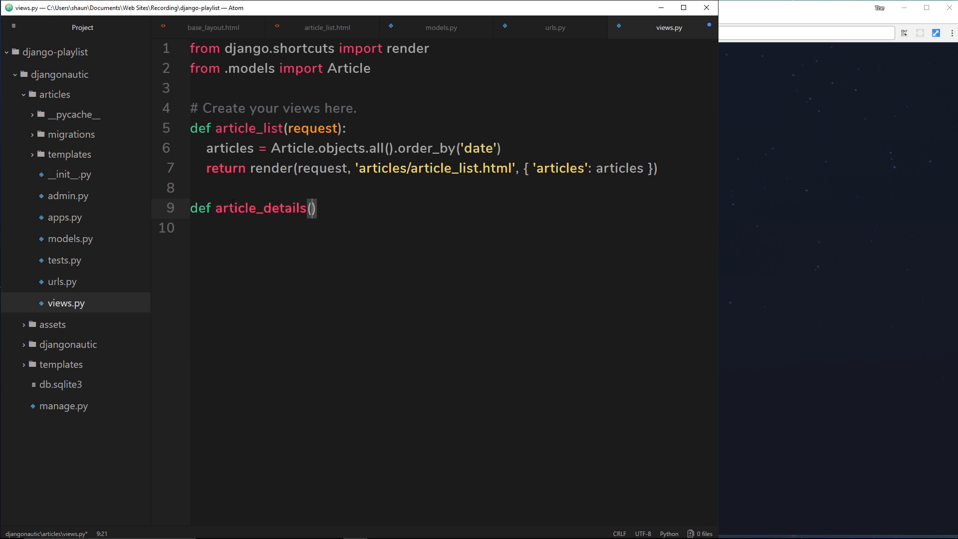
text(request)
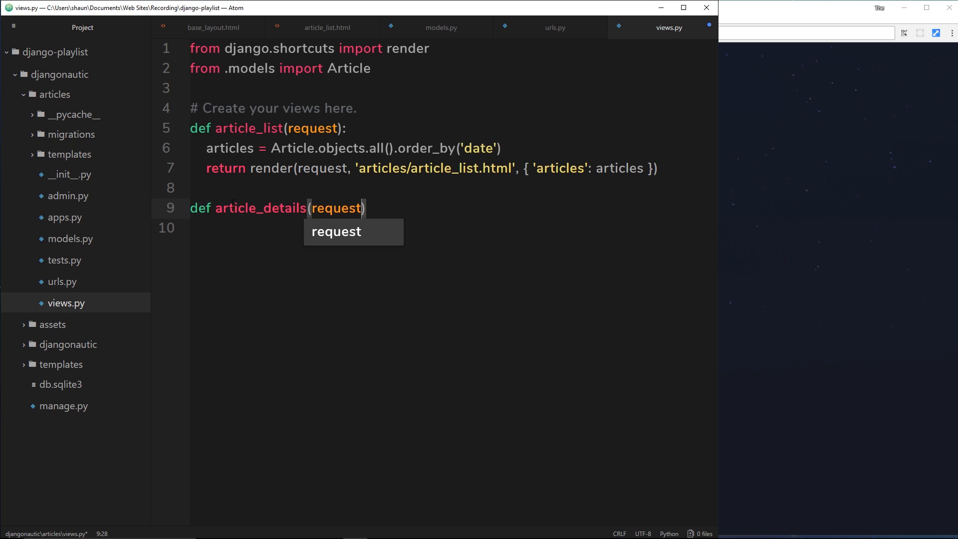
key(enter)
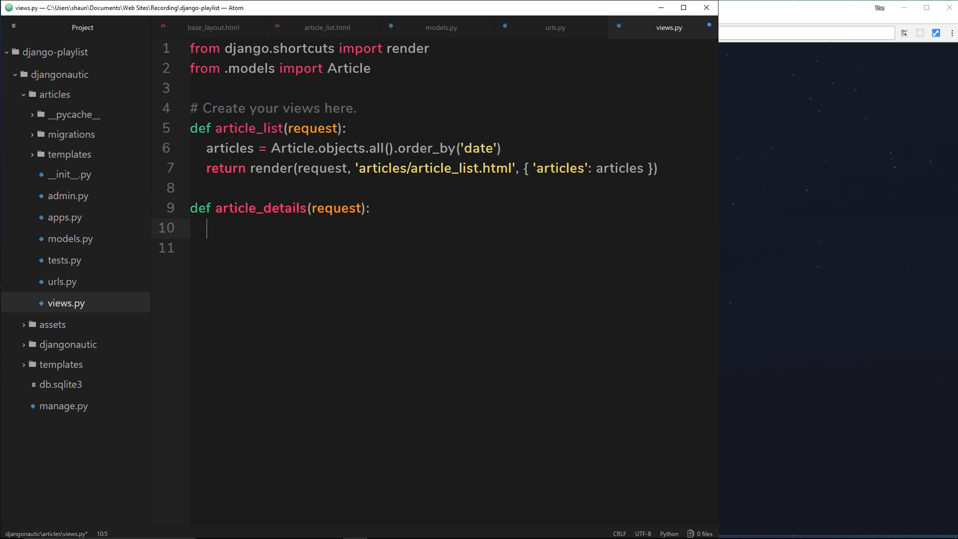
text(return)
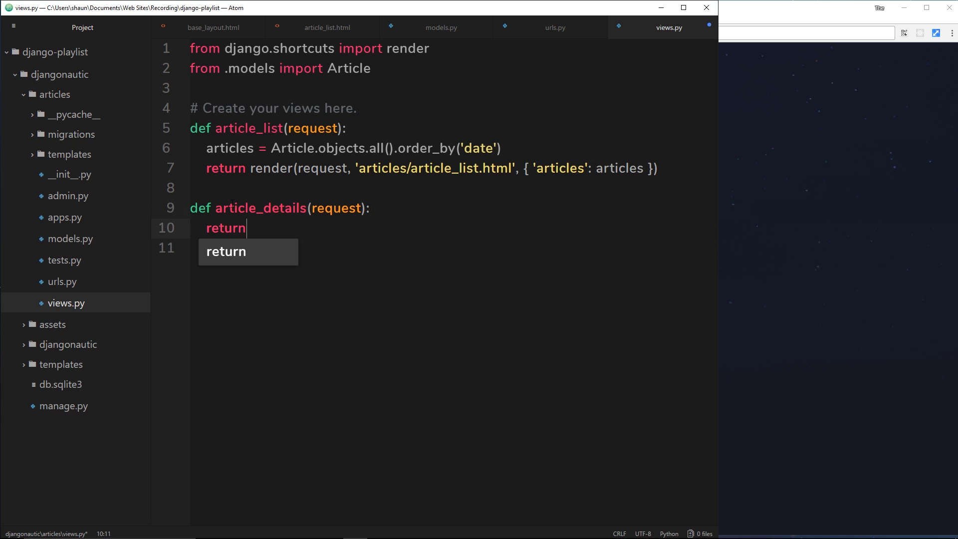
text(Http)
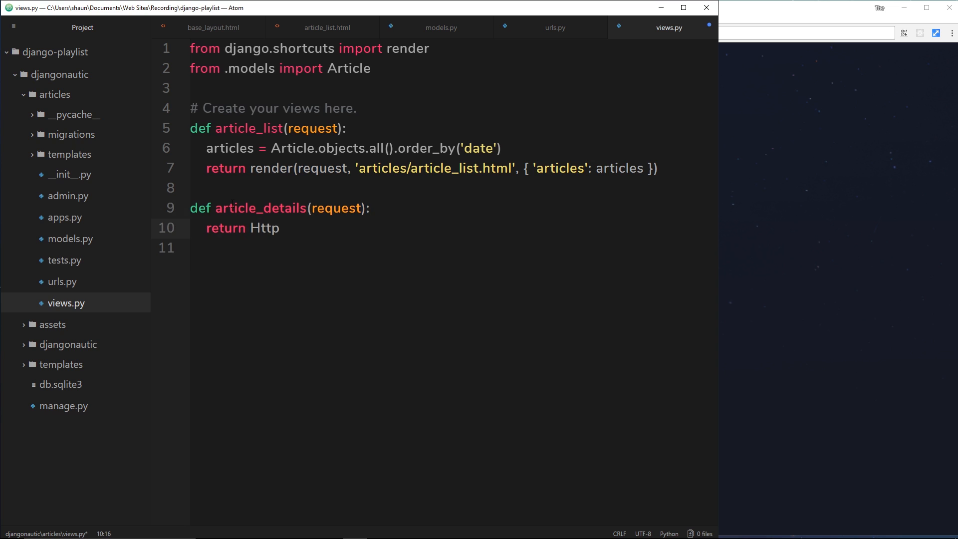
text(Response)
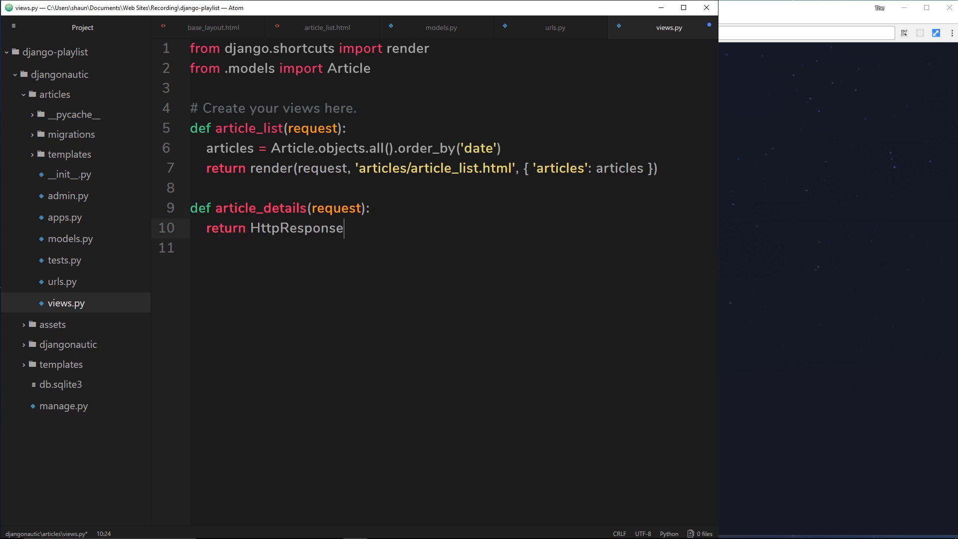
mouse_move(524, 129)
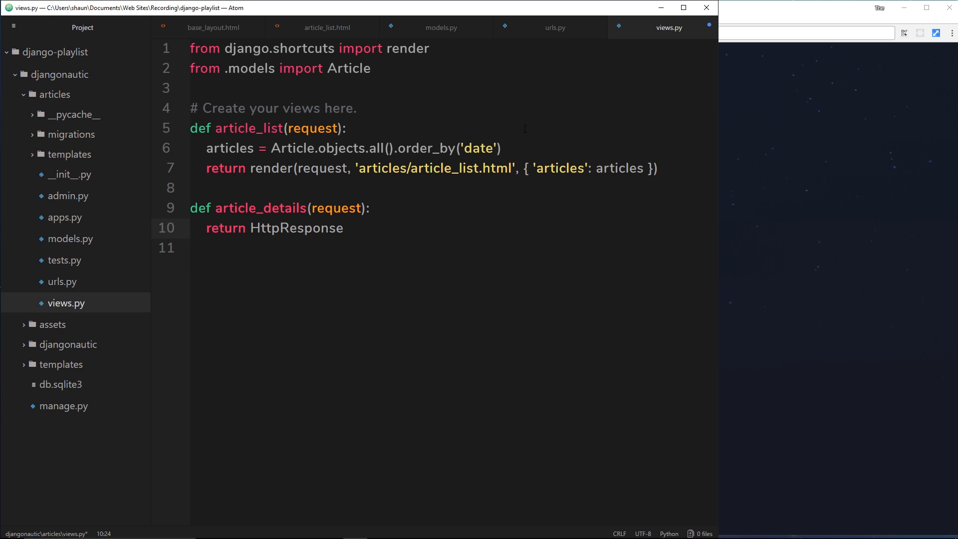
- Add from django.http import HttpResponse at the top and complete the return as HttpResponse()
click(371, 68)
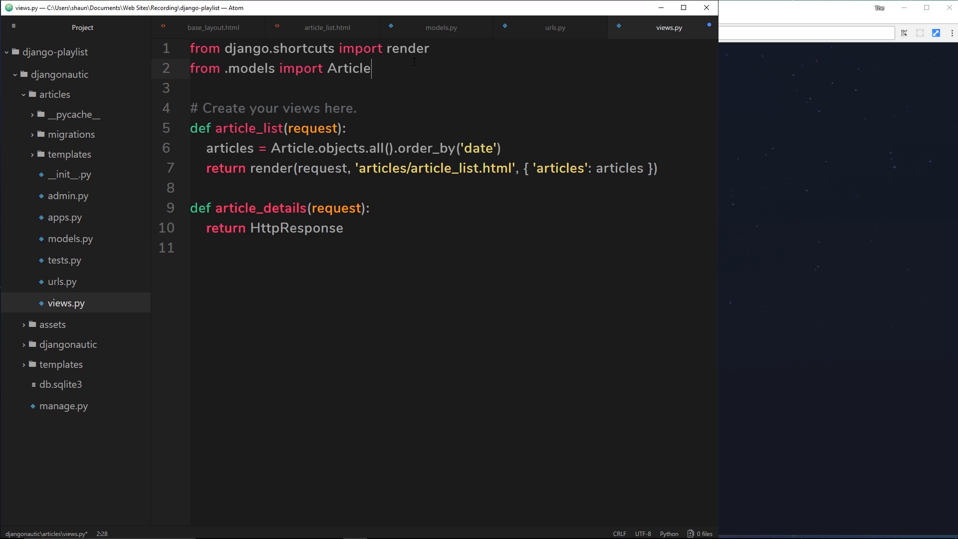
text(from)
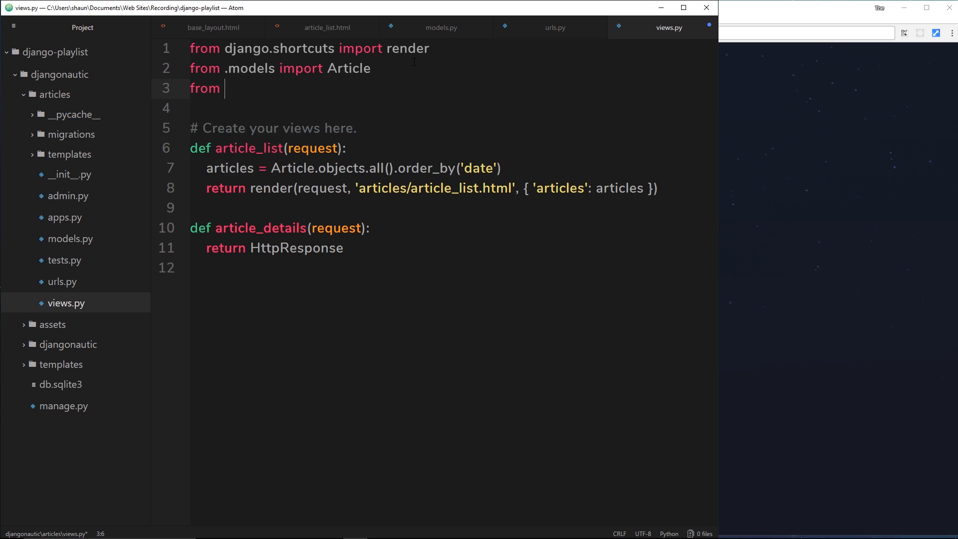
text(django)
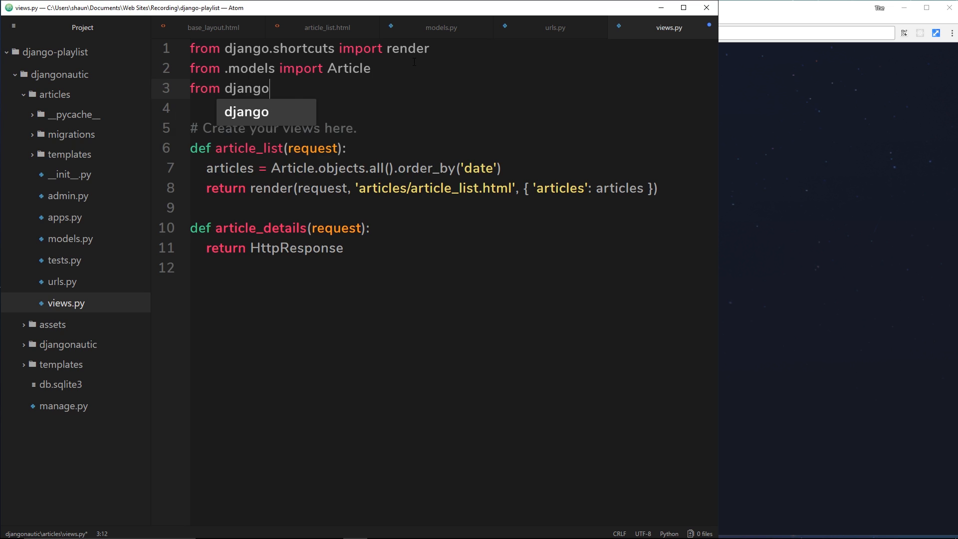
text(.http)
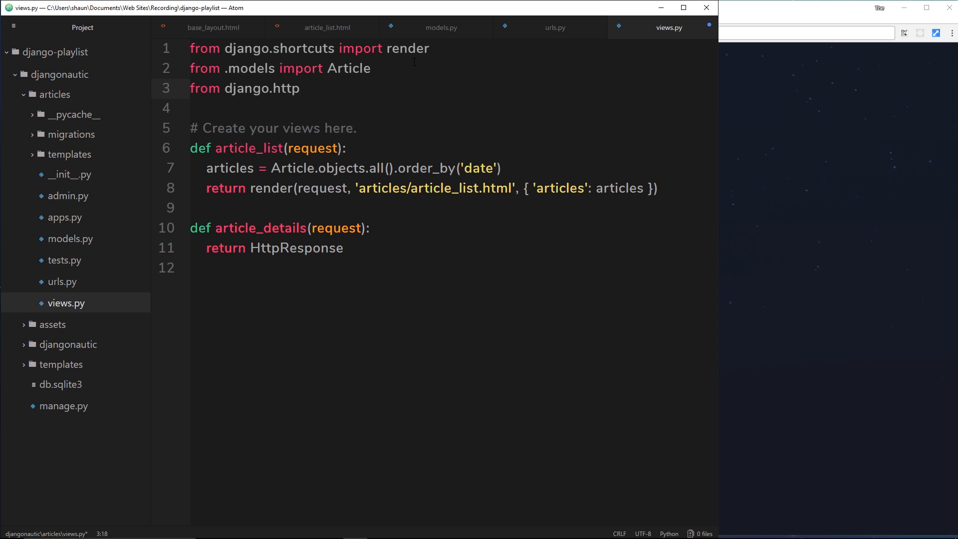
text(import HttpResponse)
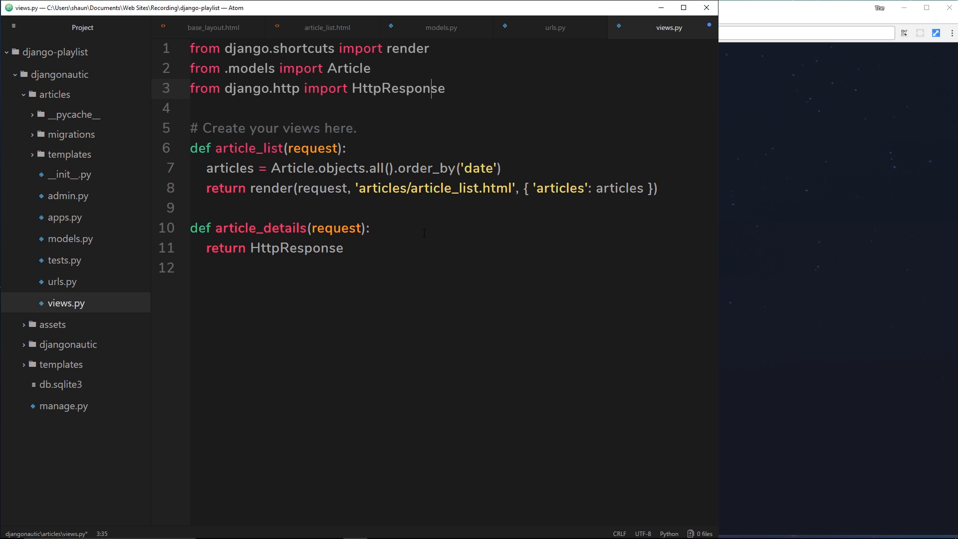
click(343, 249)
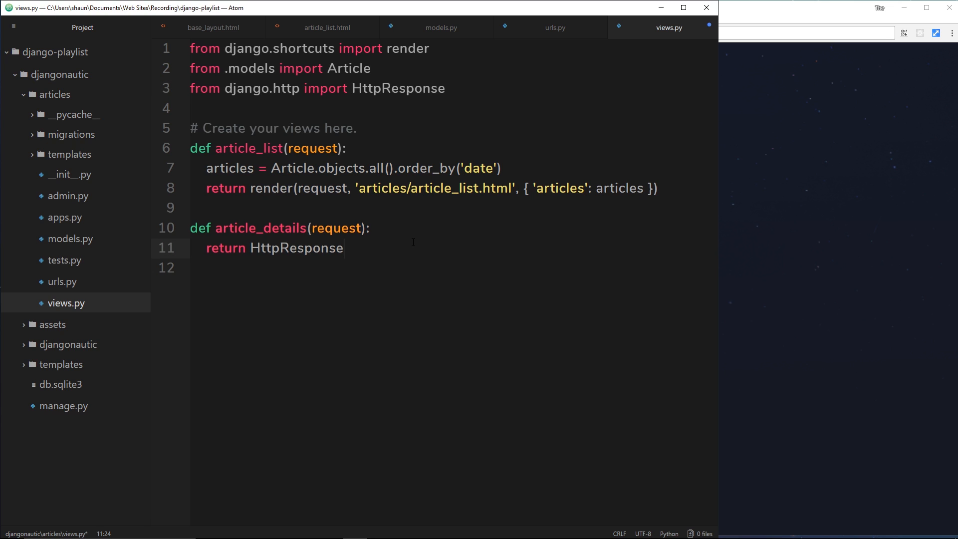
text(())
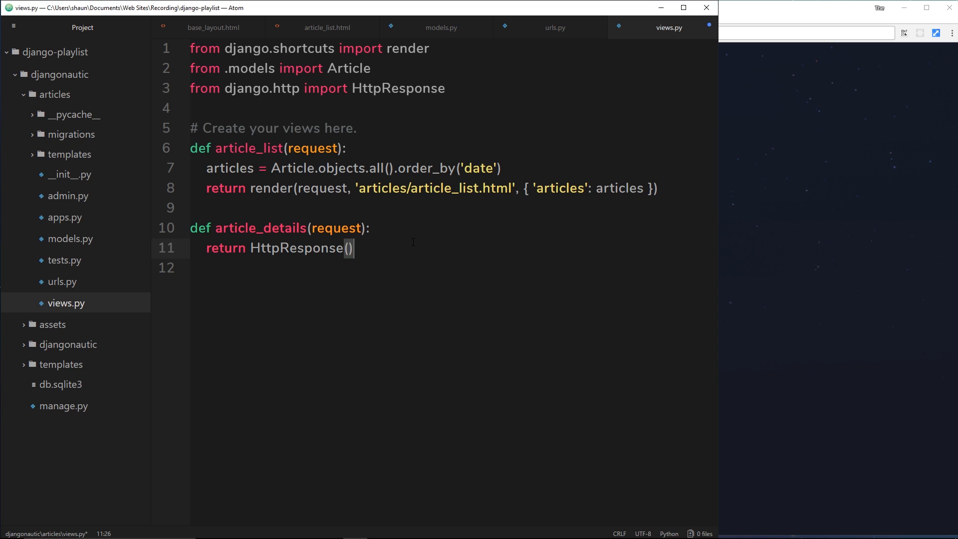
click(556, 28)
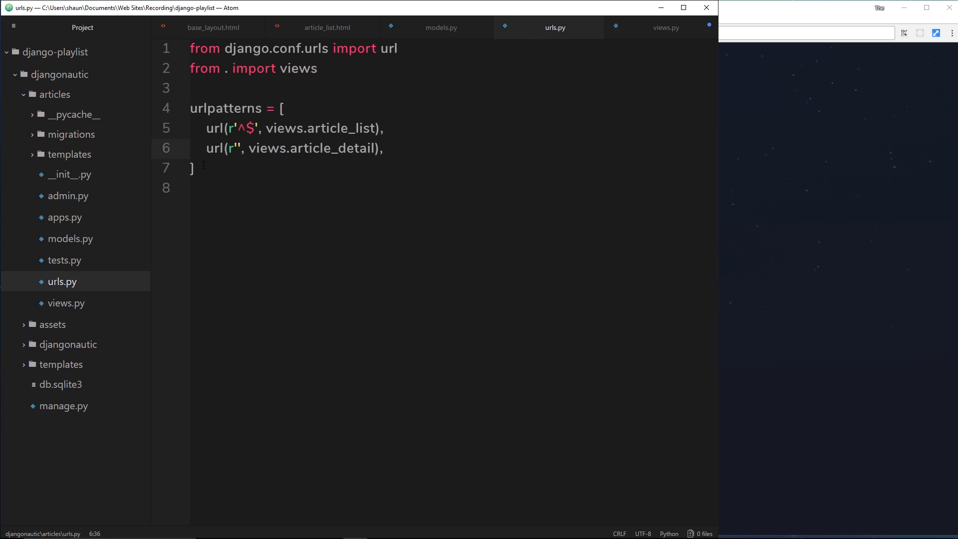
click(236, 148)
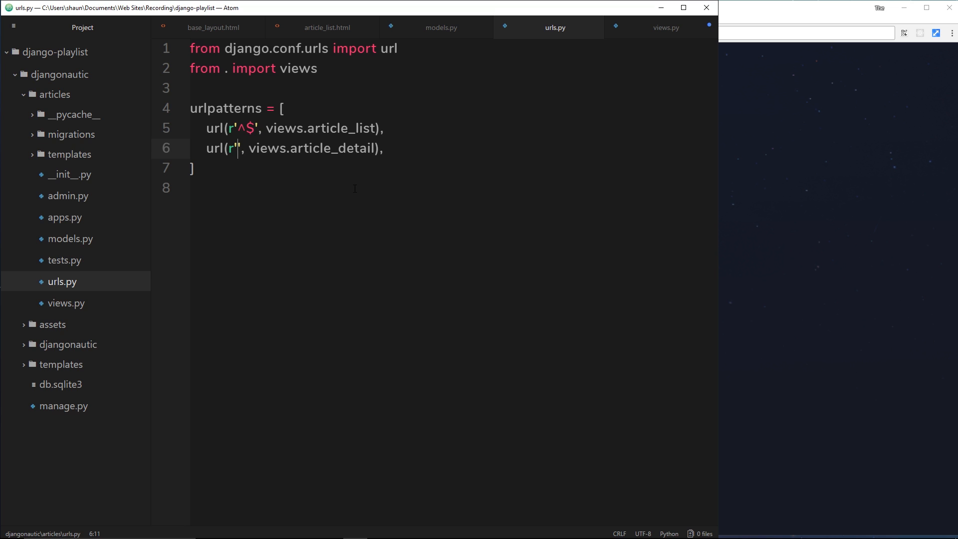
text(/article)
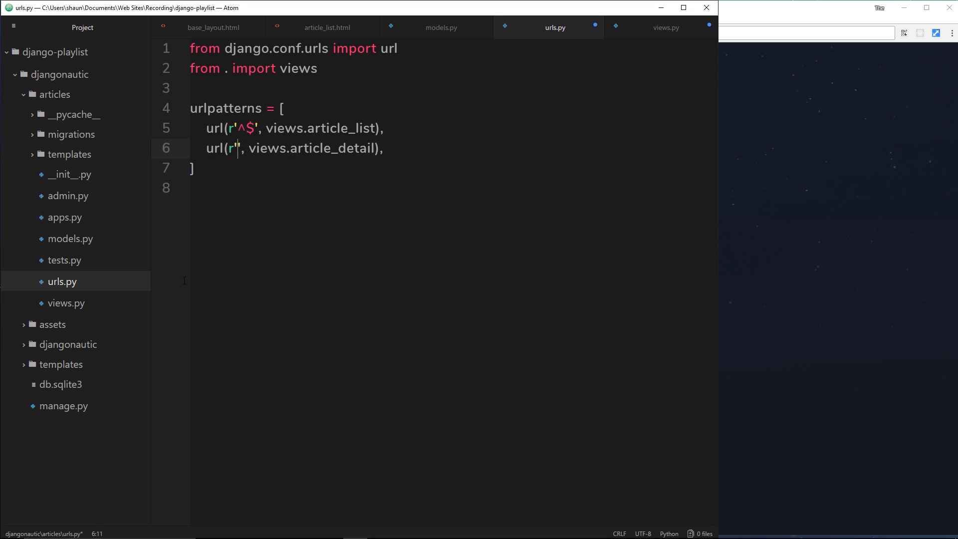
click(69, 345)
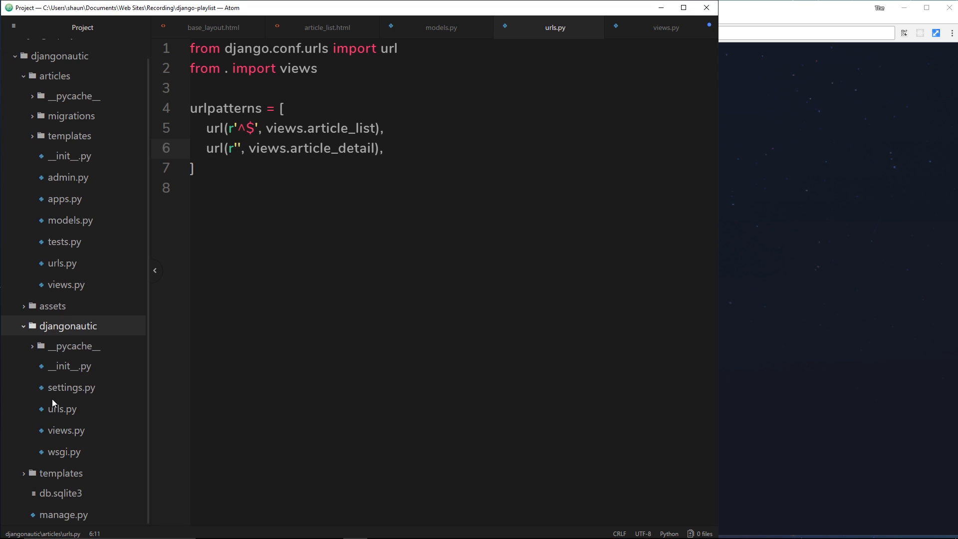
click(62, 408)
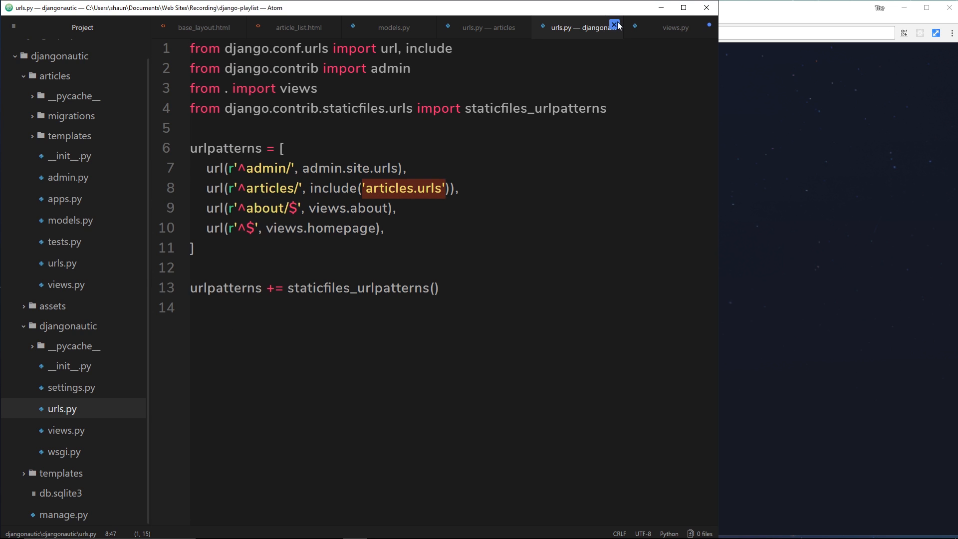
click(616, 27)
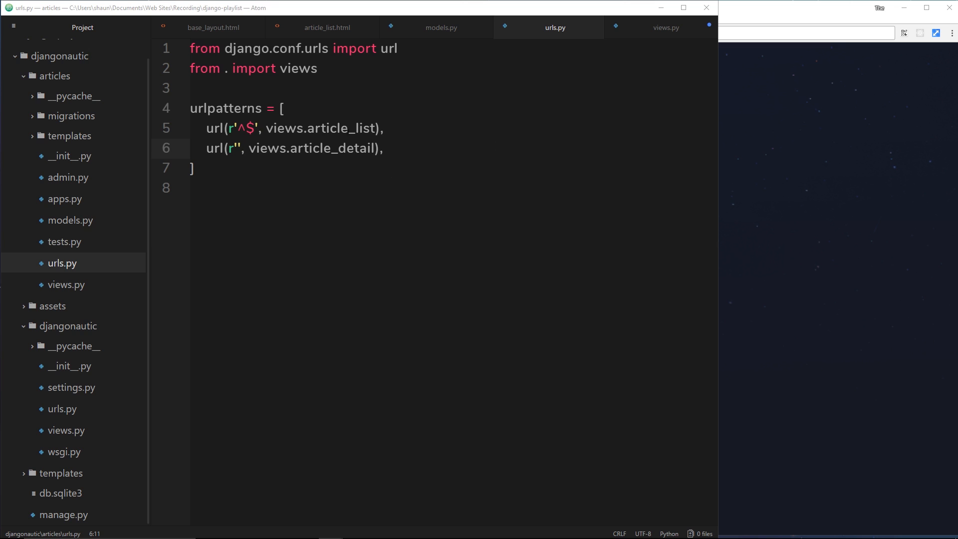
- Start the article_detail regex with ^(?P<slug>) to capture a named slug group
click(238, 148)
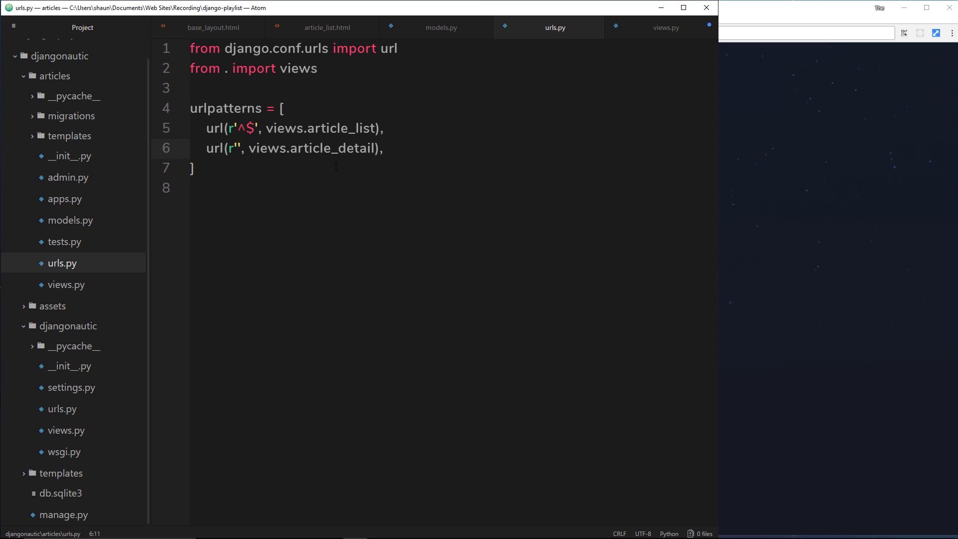
text(^)
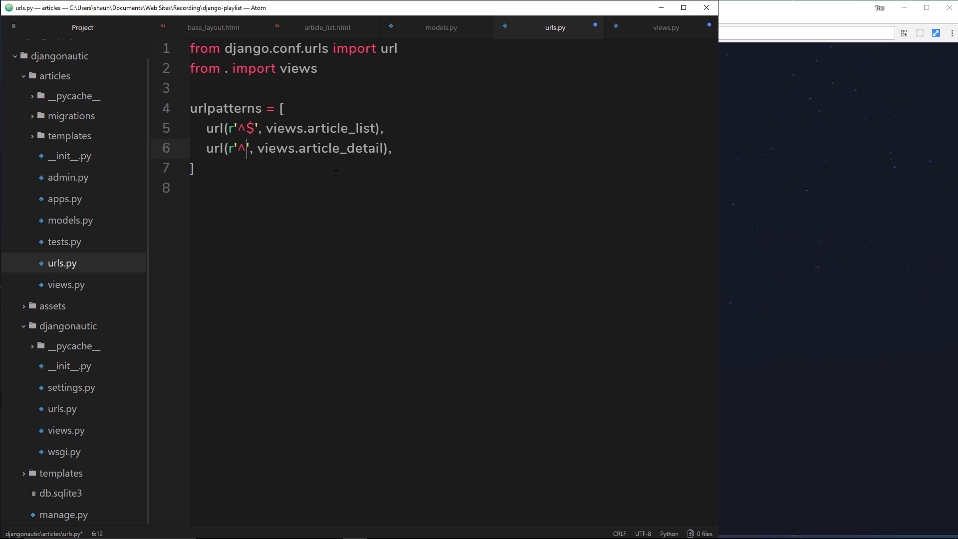
text(())
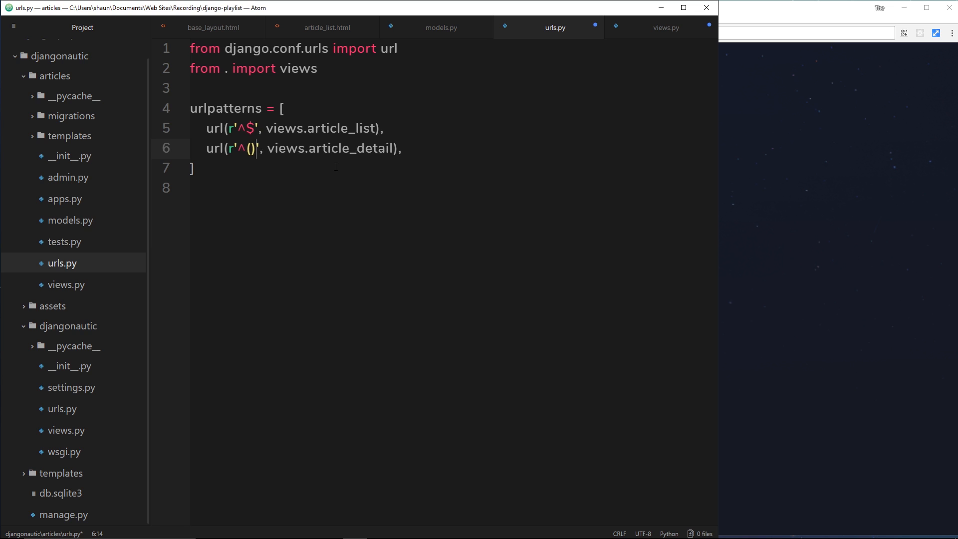
text(?)
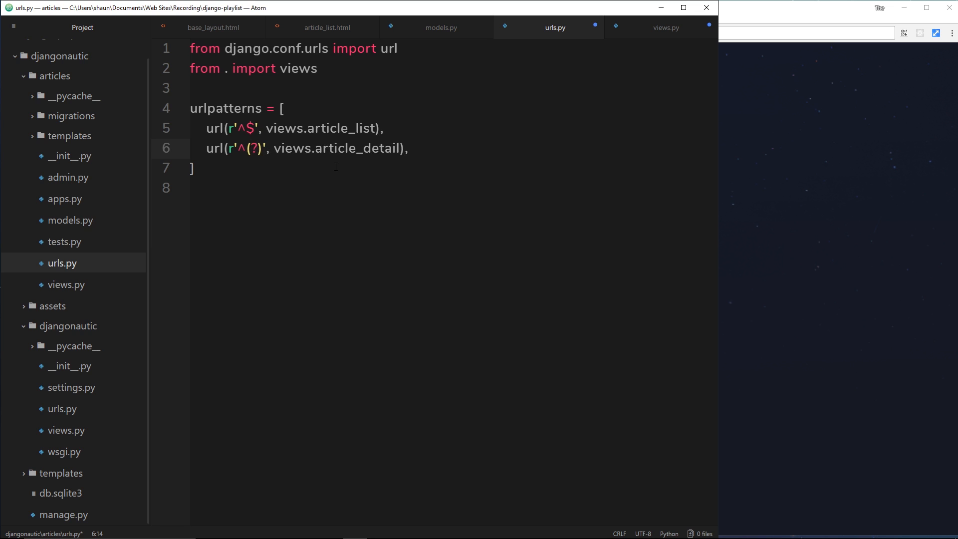
text(P<>)
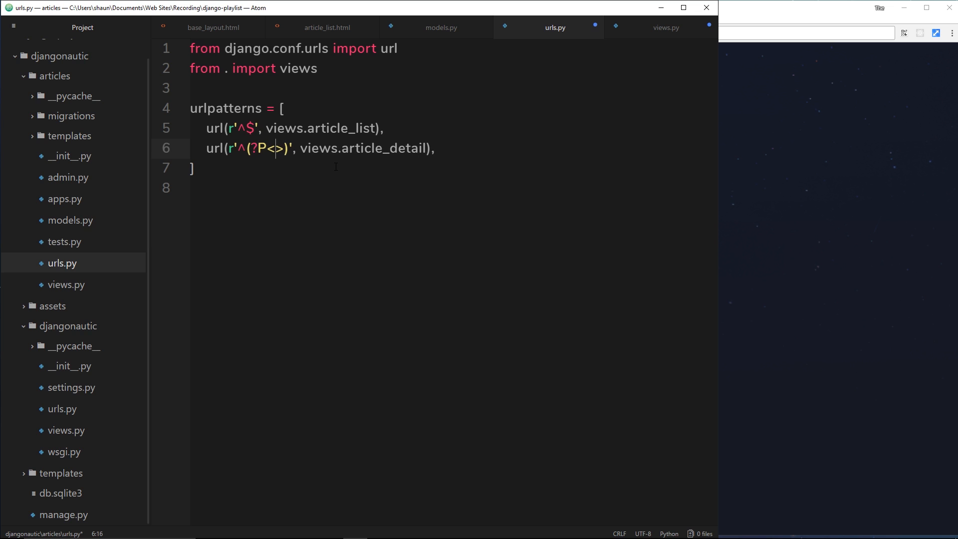
text(slug)
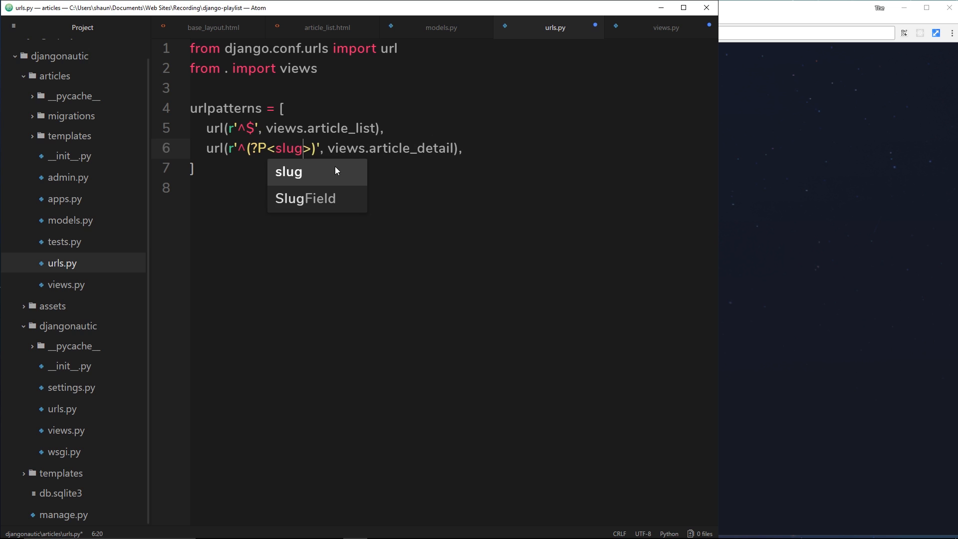
mouse_move(676, 28)
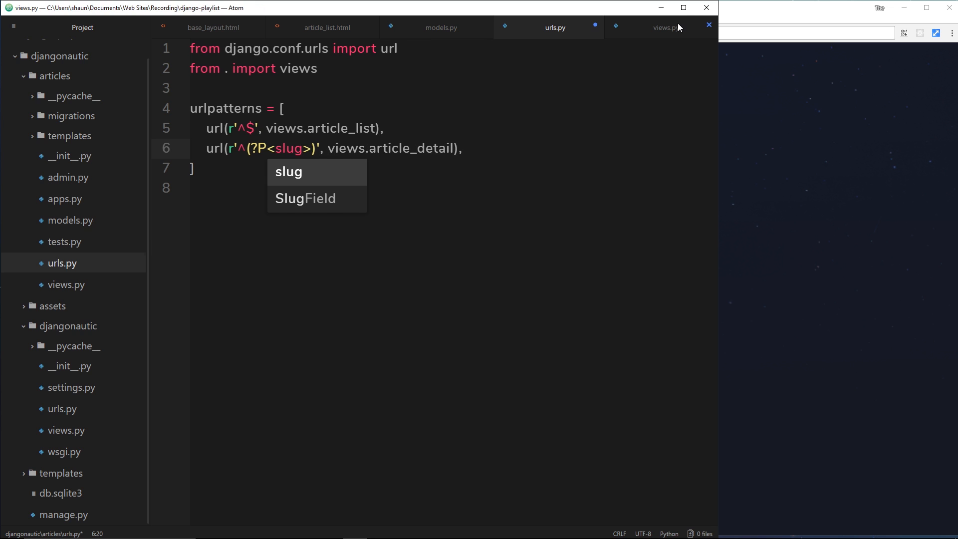
- Give article_details a slug parameter alongside request, comparing it against the url pattern
click(660, 27)
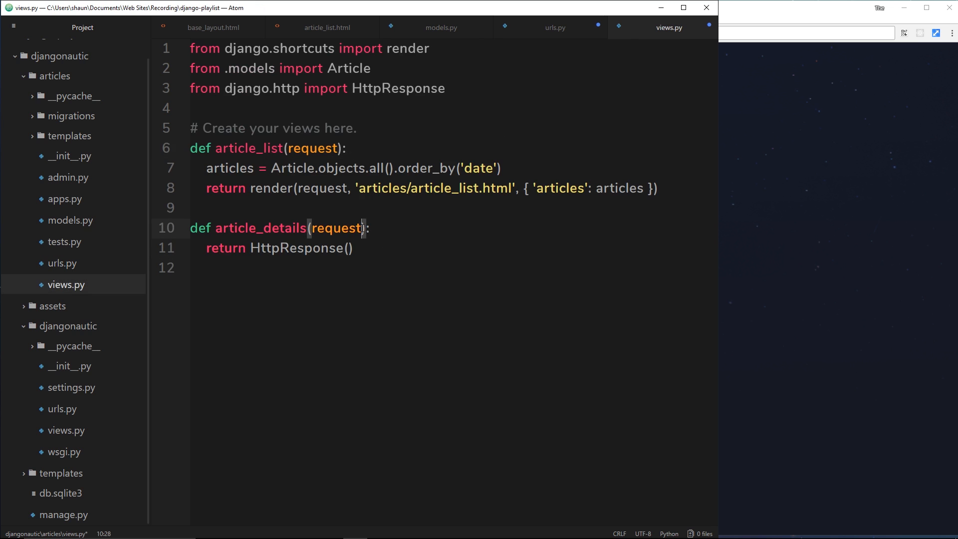
text(, skl)
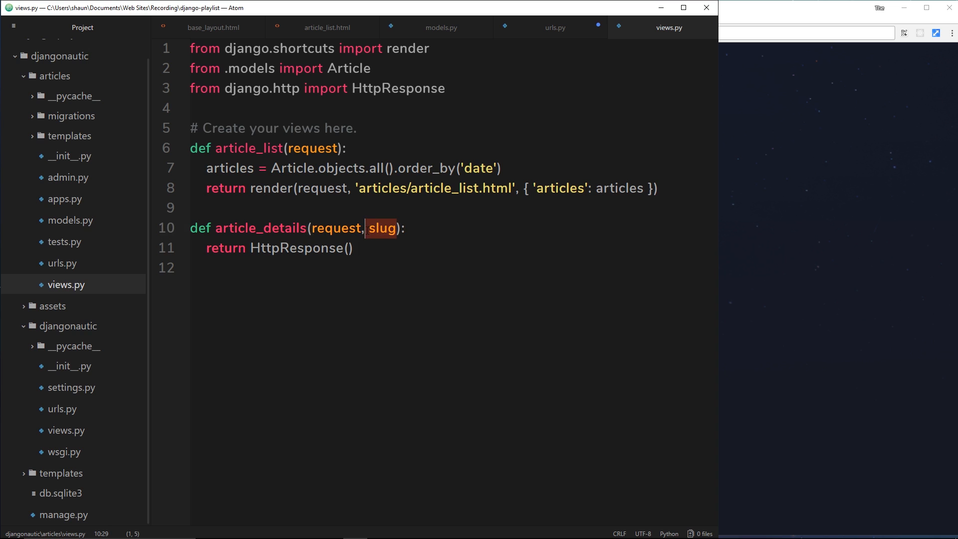
click(555, 28)
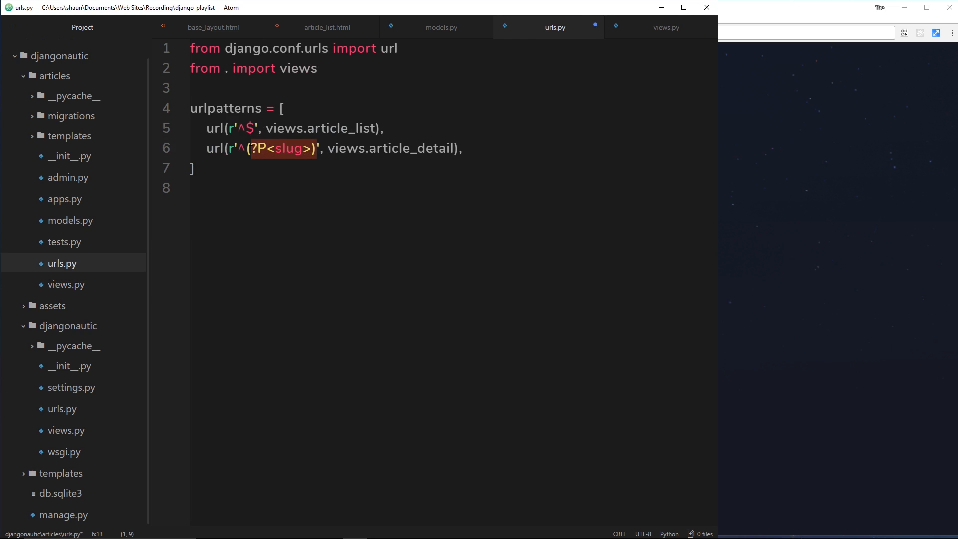
click(664, 28)
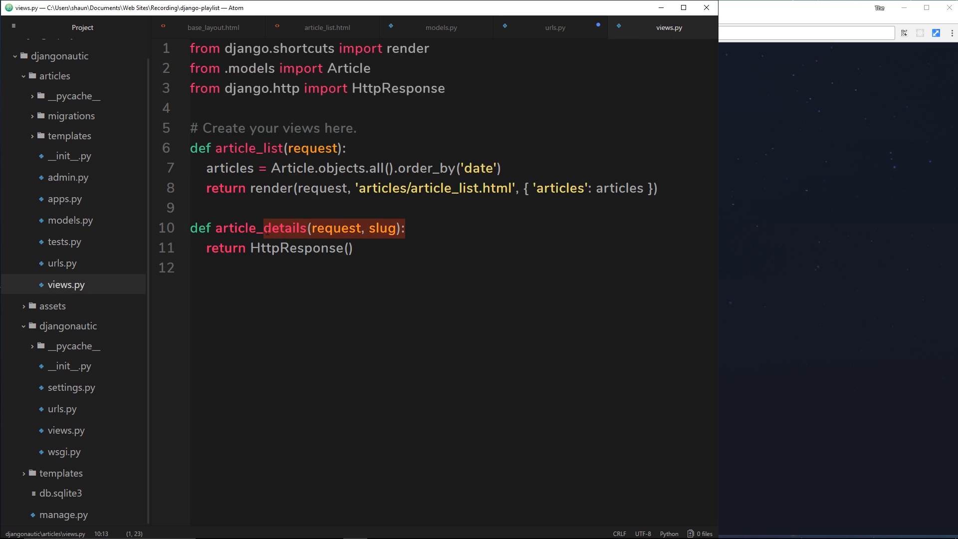
click(548, 28)
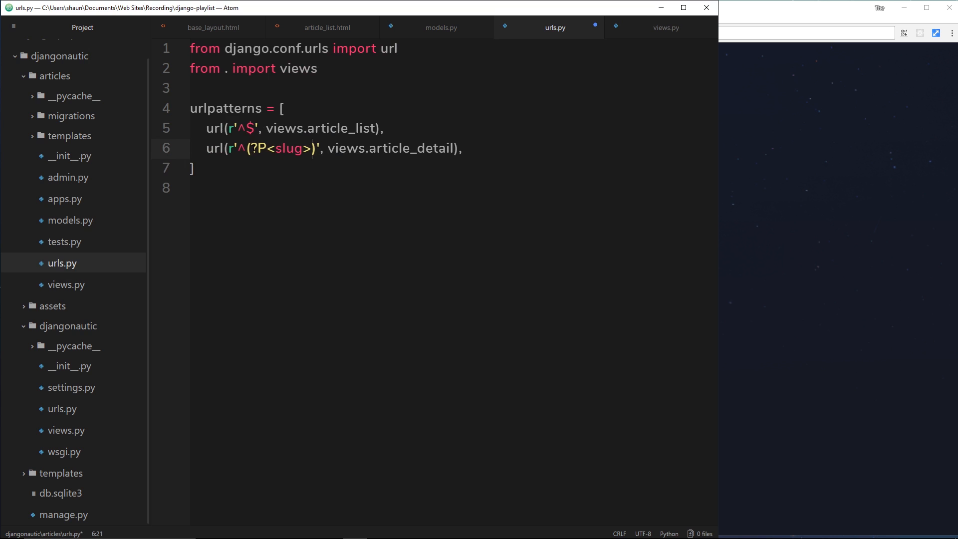
- Complete the slug group as [\w-]+ and close the pattern with a trailing slash and $ anchor
click(282, 148)
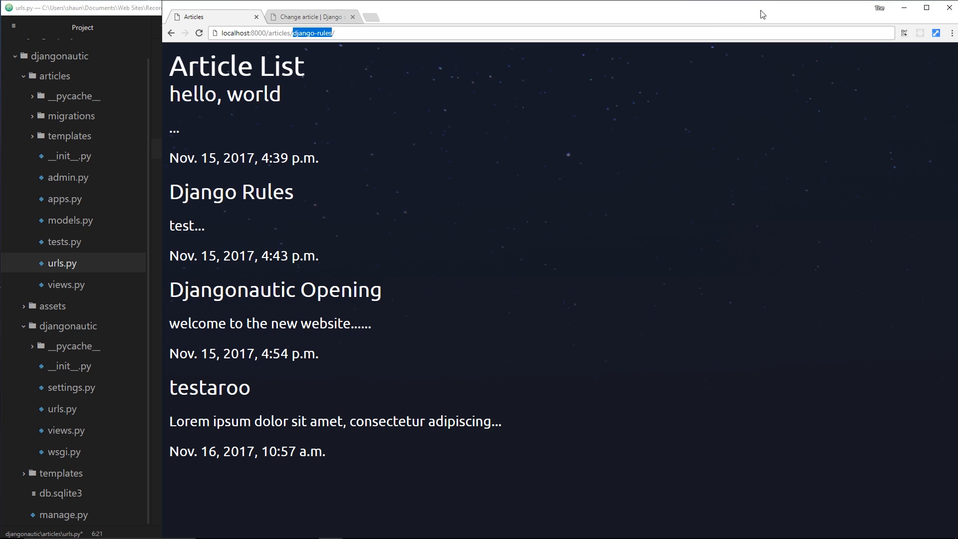
mouse_move(318, 36)
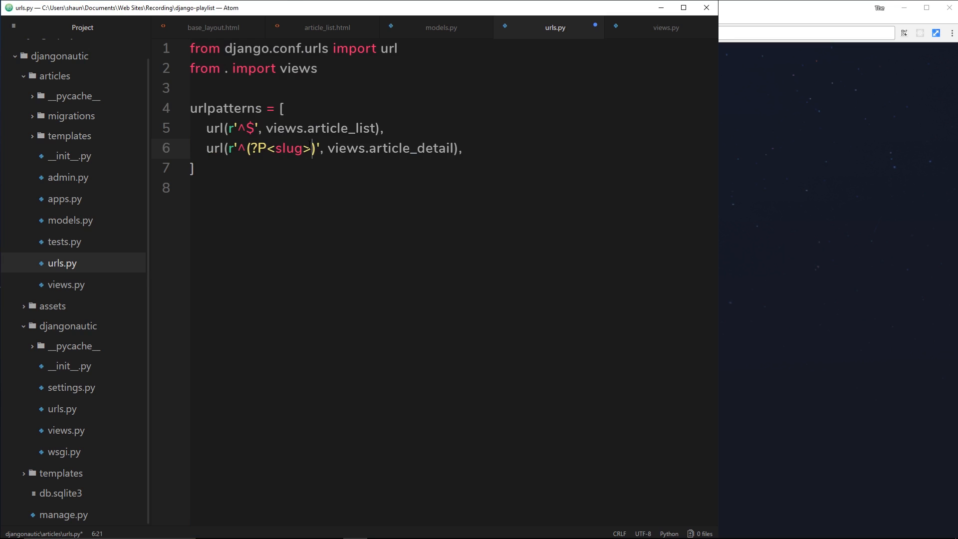
text([])
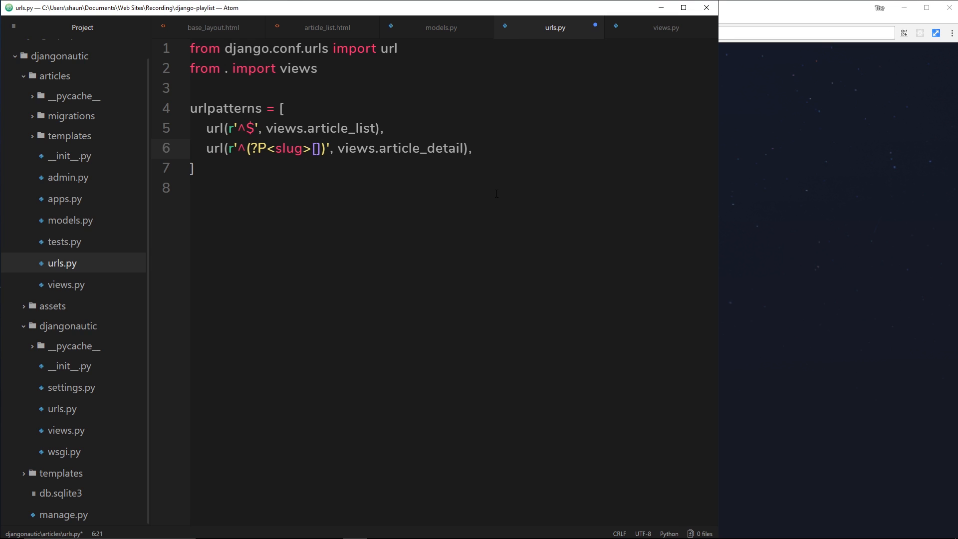
text(\)
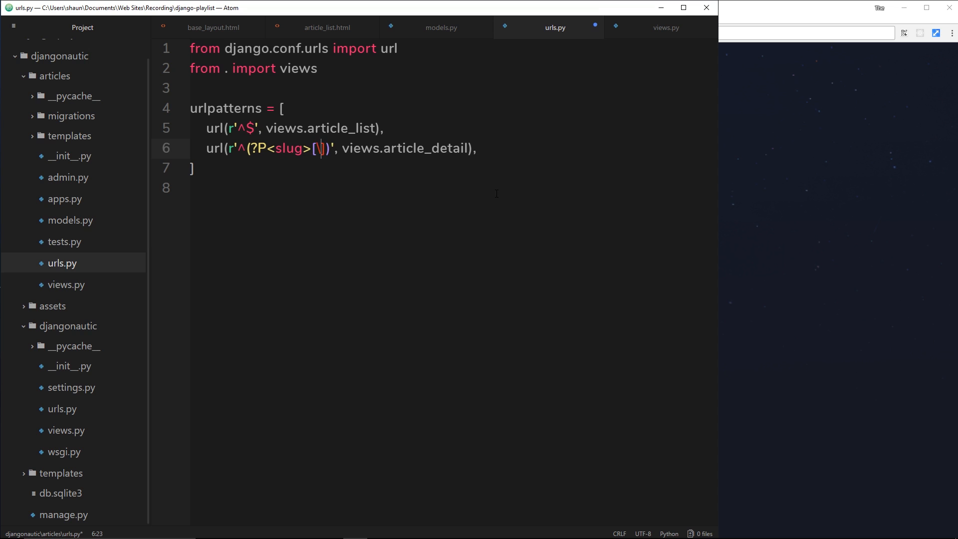
text(\w)
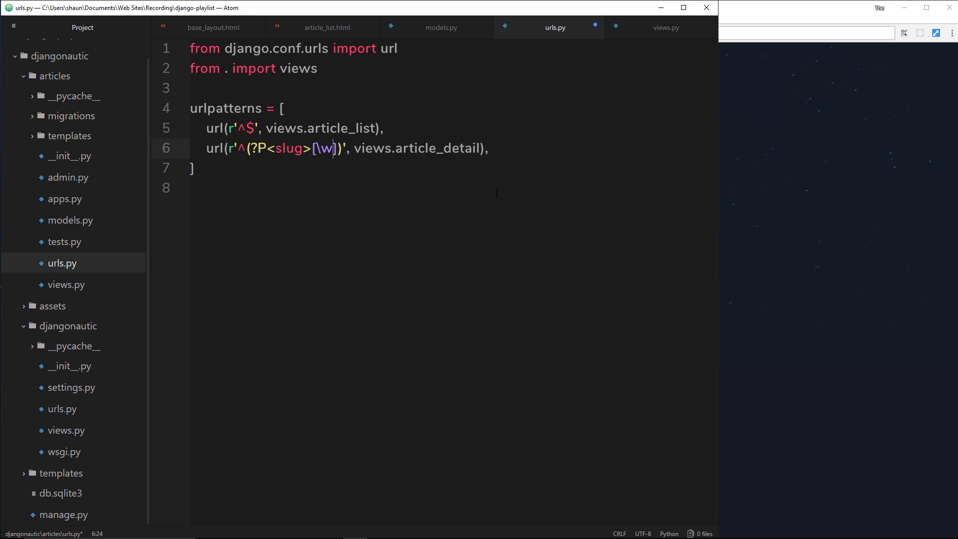
text(-)
click(807, 33)
text(localhost:8000/articles/django-rules/)
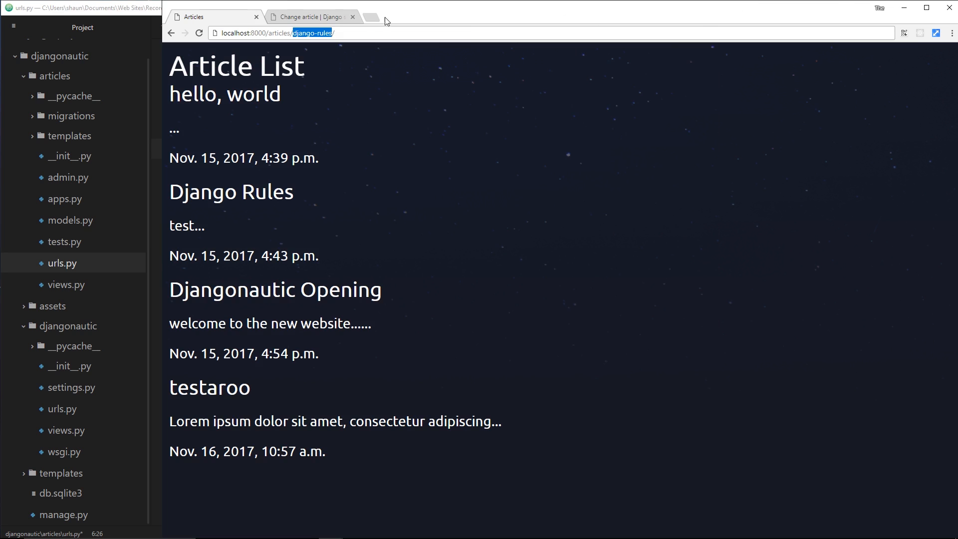
mouse_move(430, 26)
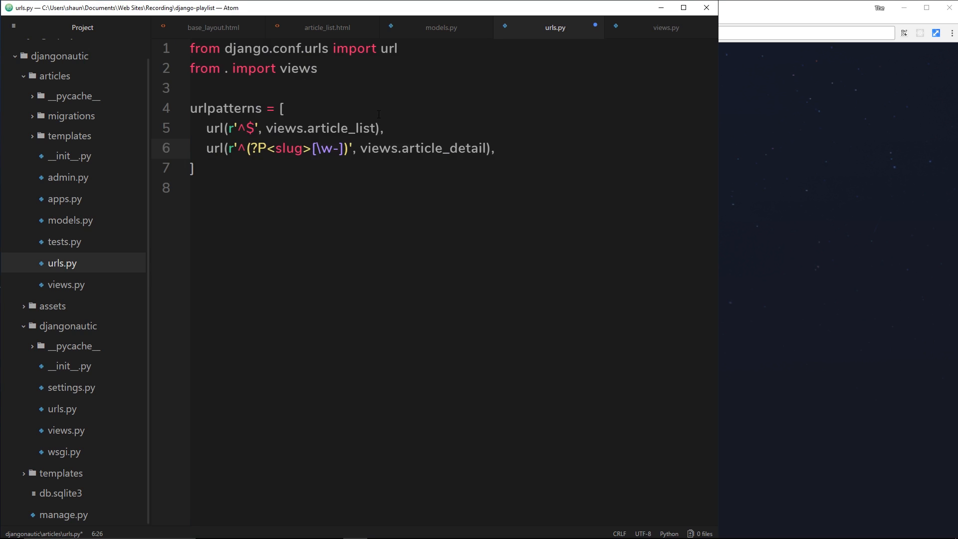
text(+)
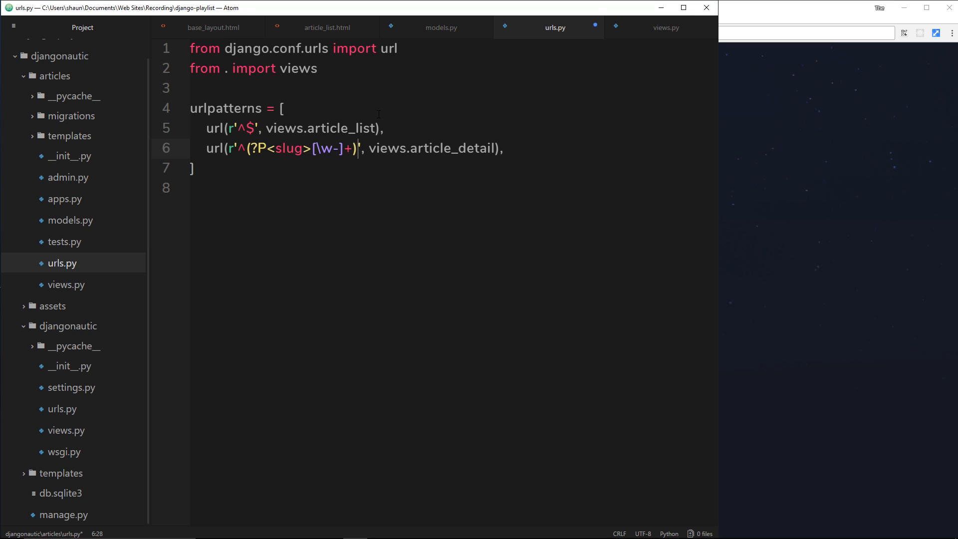
text(/)
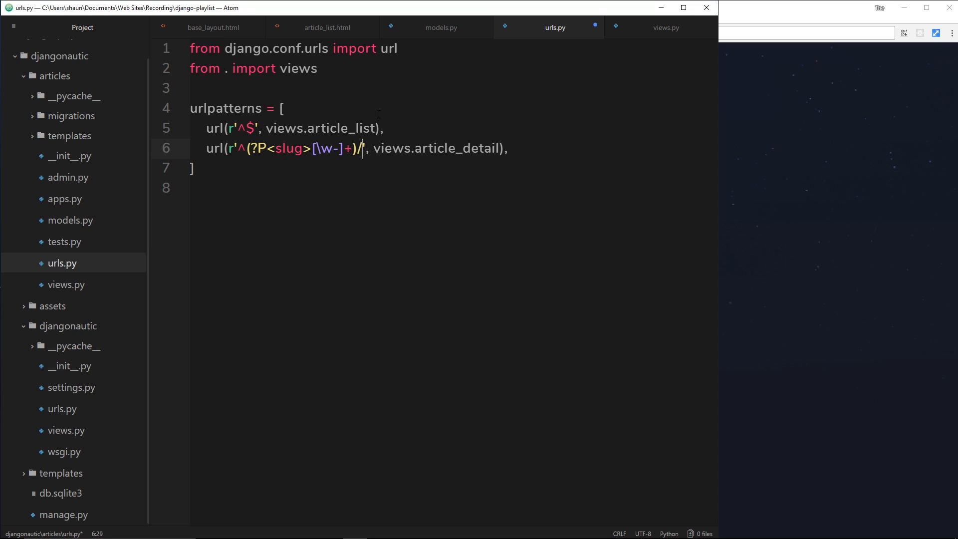
text($)
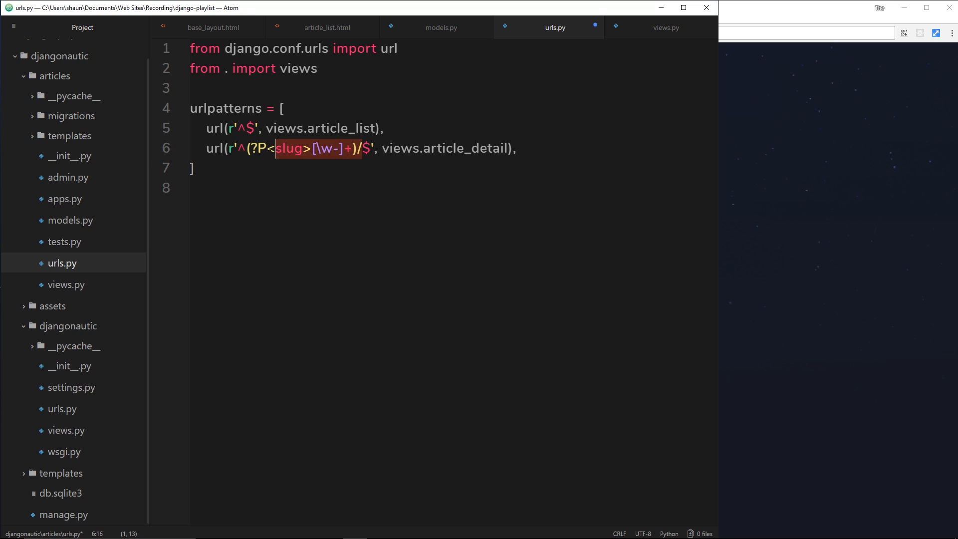
click(252, 148)
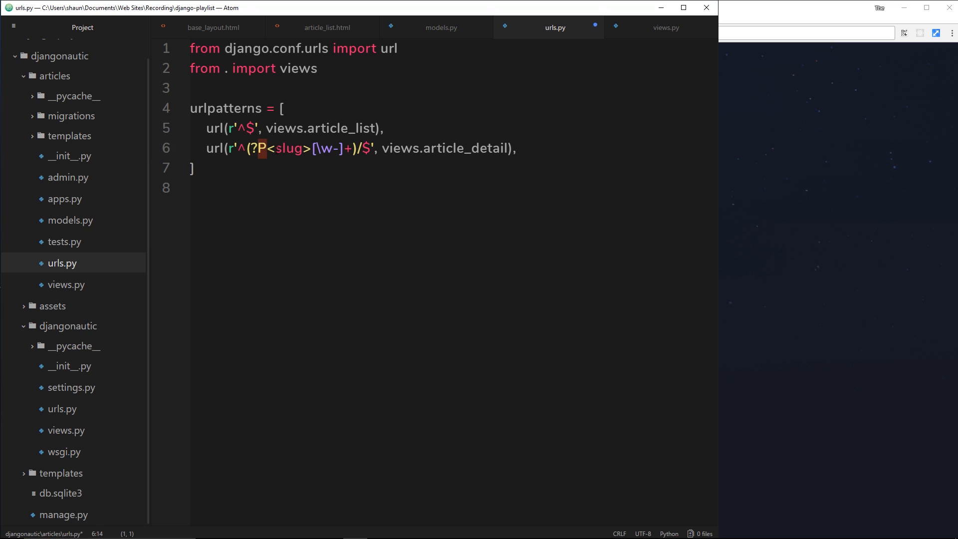
double_click(288, 148)
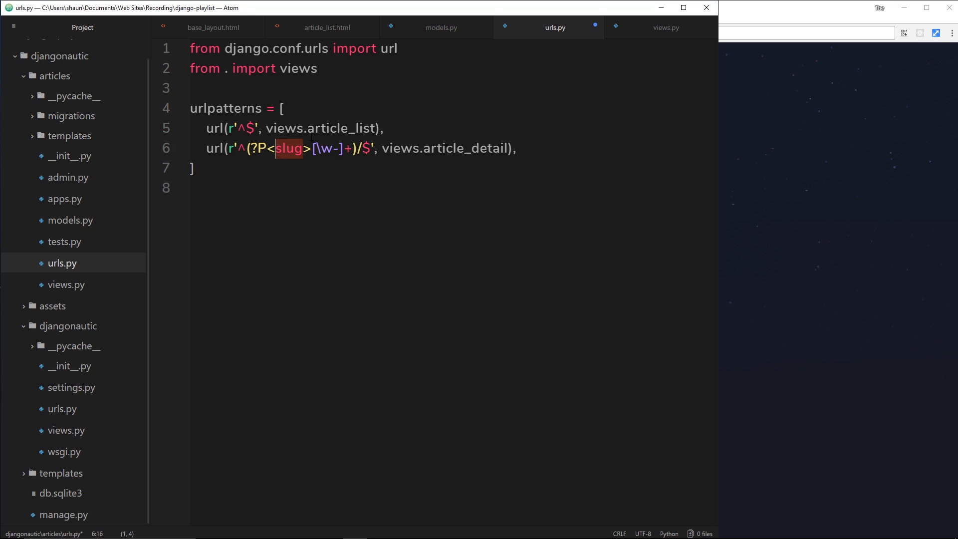
text(abc)
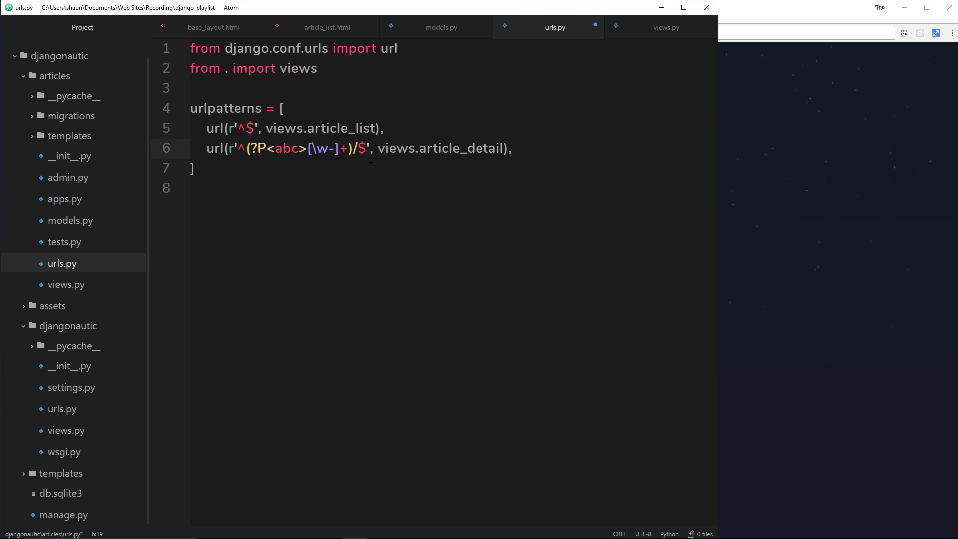
key(Backspace)
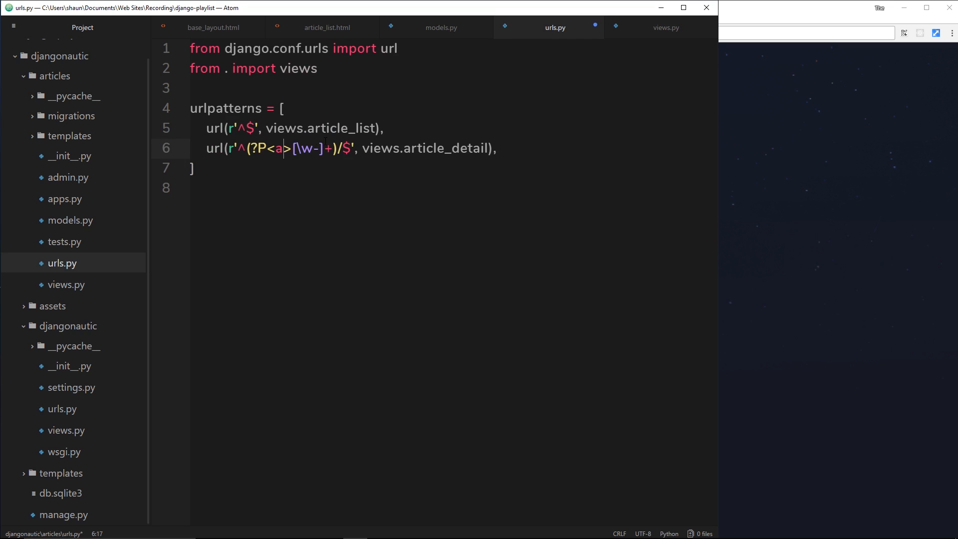
text(slug)
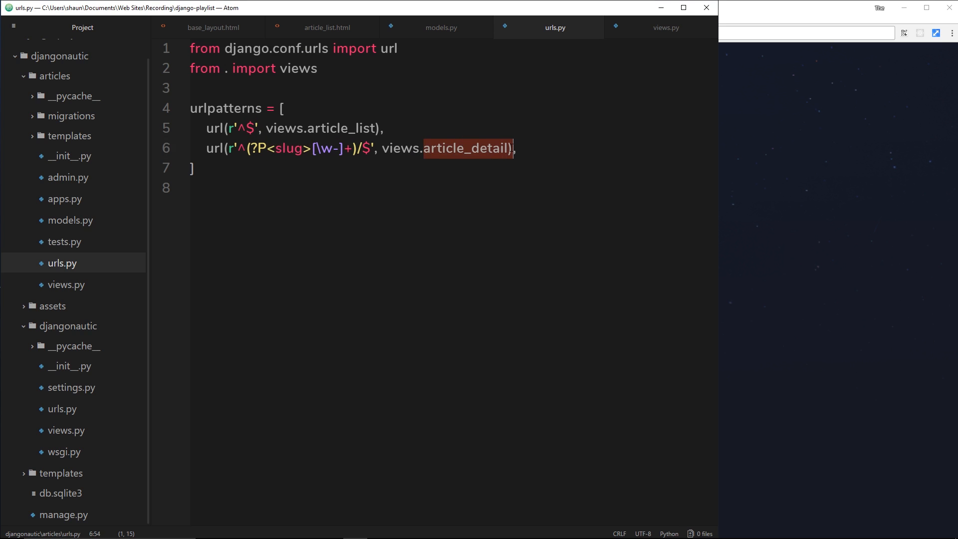
- Return HttpResponse(slug) from article_details so the django-rules address echoes its slug in Chrome
click(665, 28)
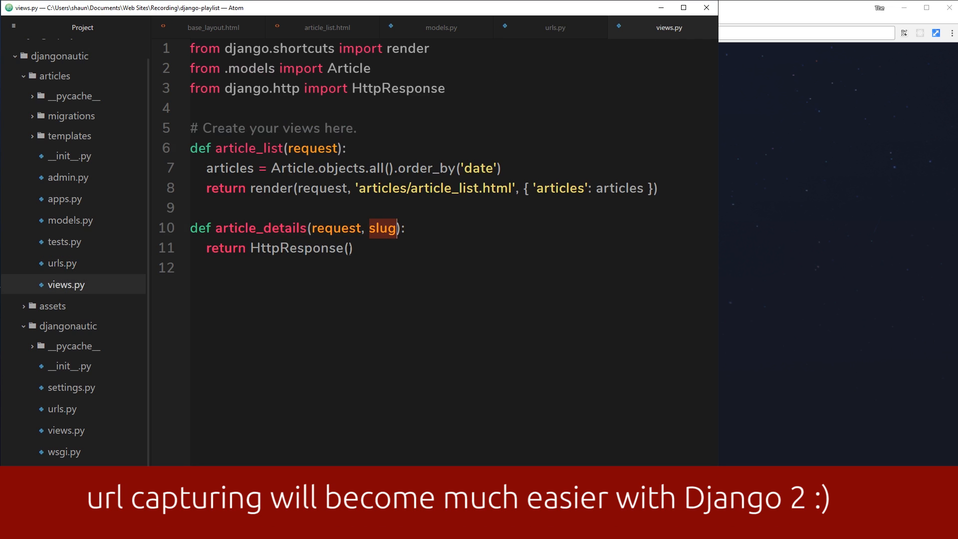
text(slug)
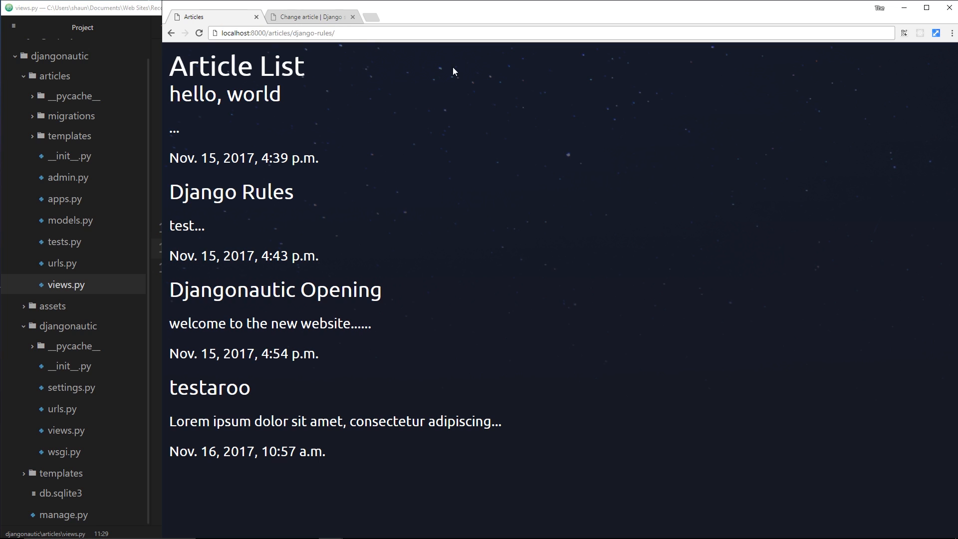
click(199, 33)
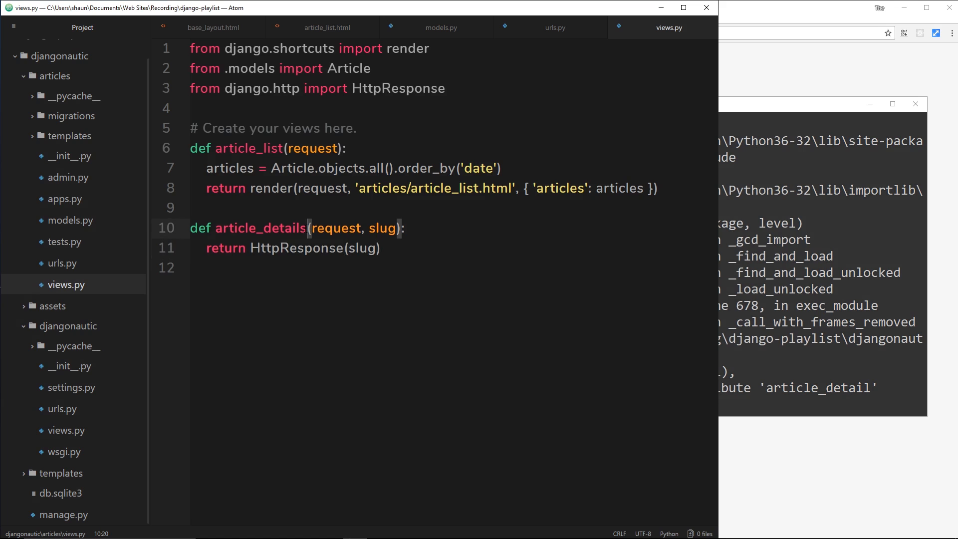
key(Backspace)
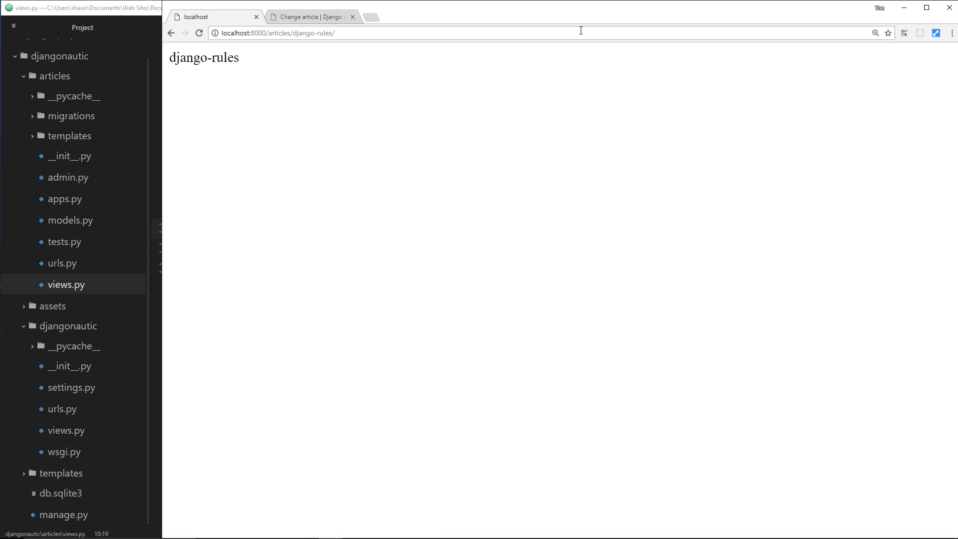
- Change the address to localhost:8000/articles/django-rules-again-2/ and see that slug echoed
double_click(204, 58)
text(-again-2)
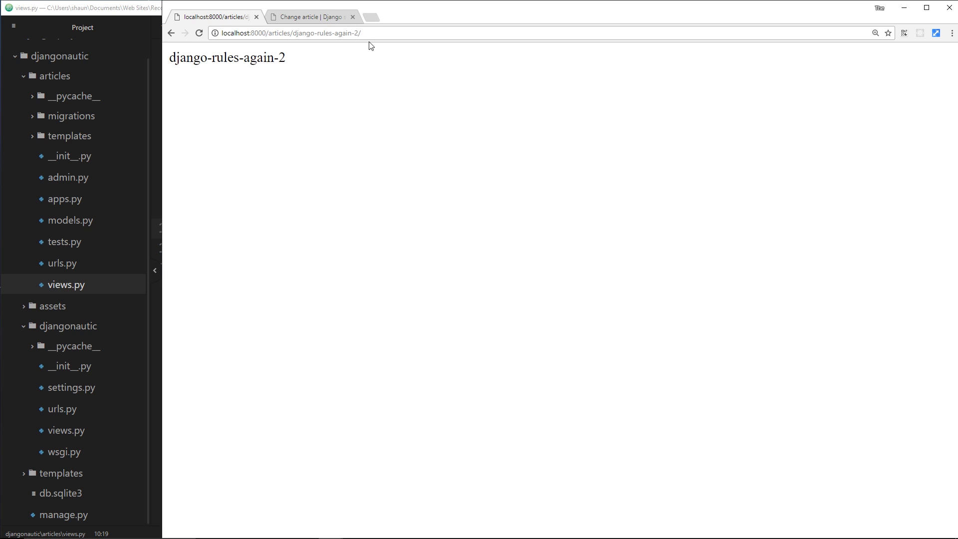
mouse_move(350, 45)
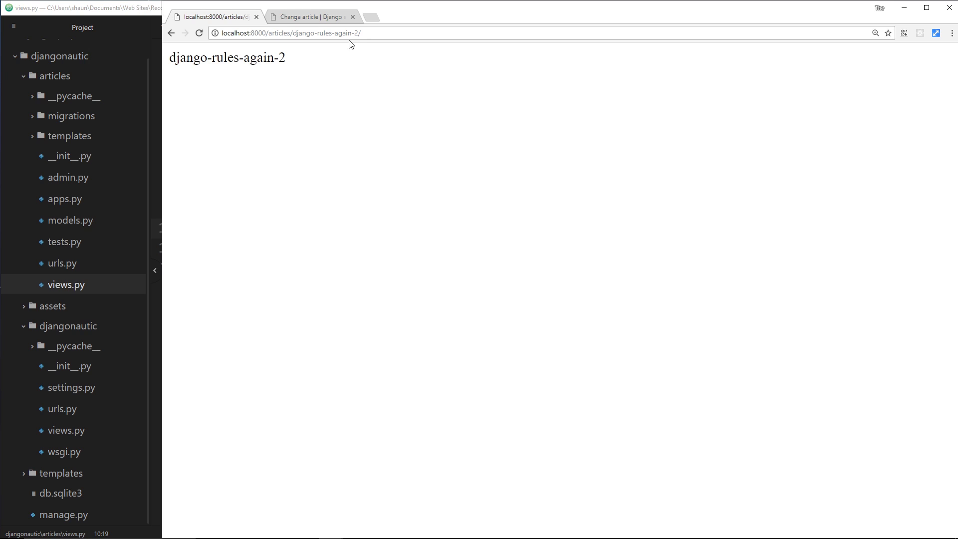